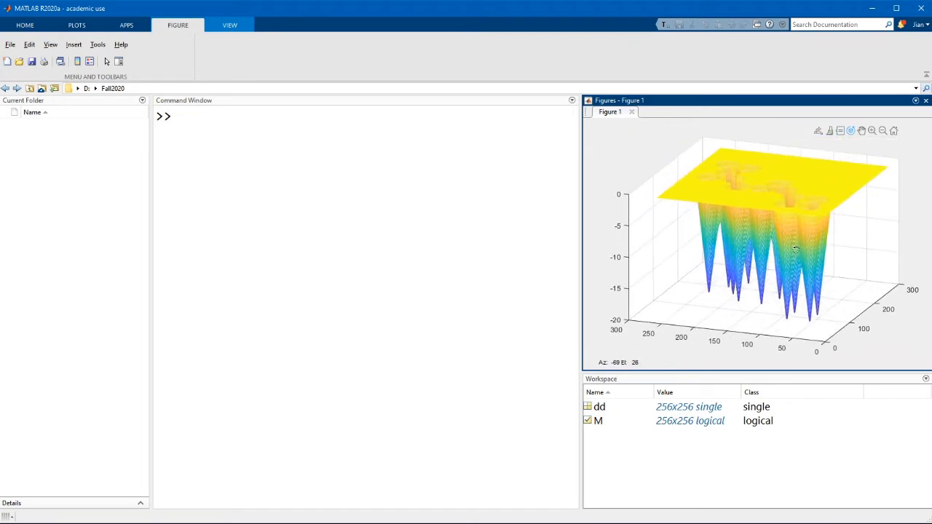
Step: Compute L = watershed(dd) and check the new 256x256 uint8 label matrix in the Workspace
left_click_drag(793, 247, 771, 280)
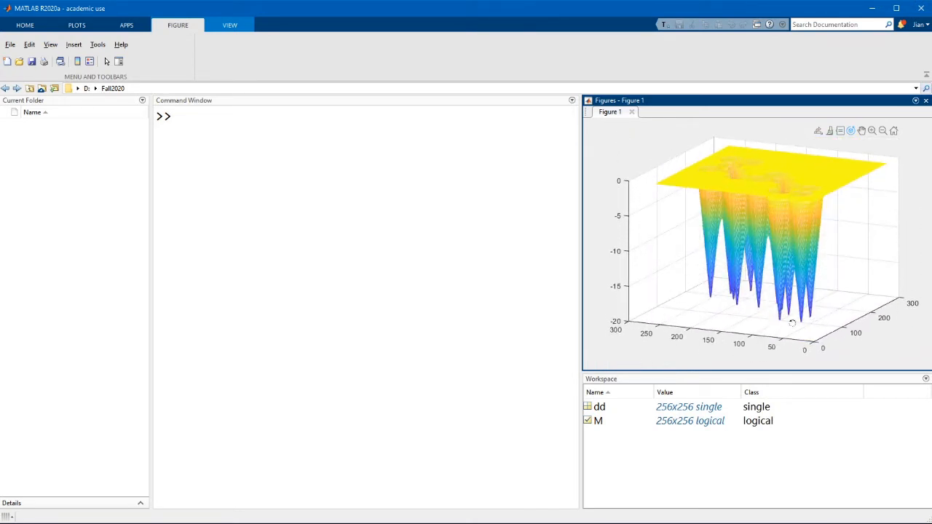
left_click_drag(792, 323, 778, 316)
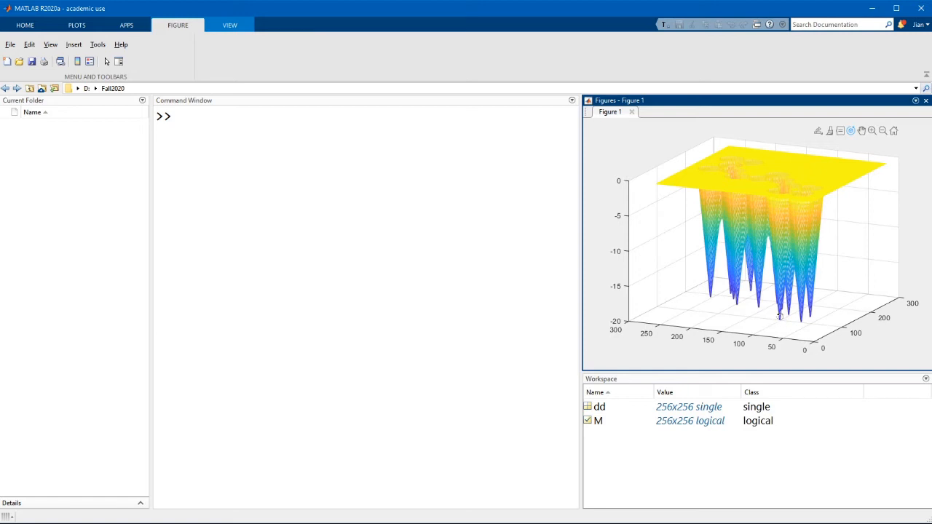
left_click(297, 195)
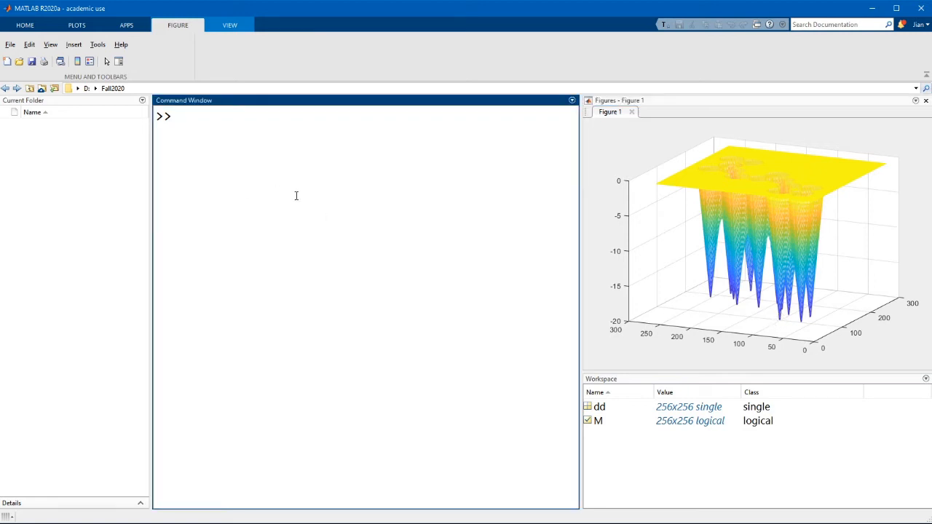
type("L = w")
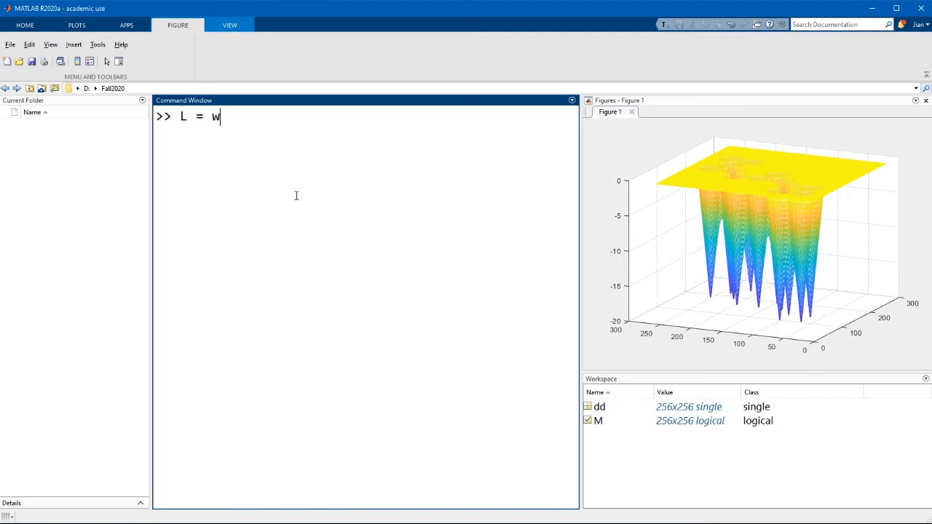
type("atershed(dd);")
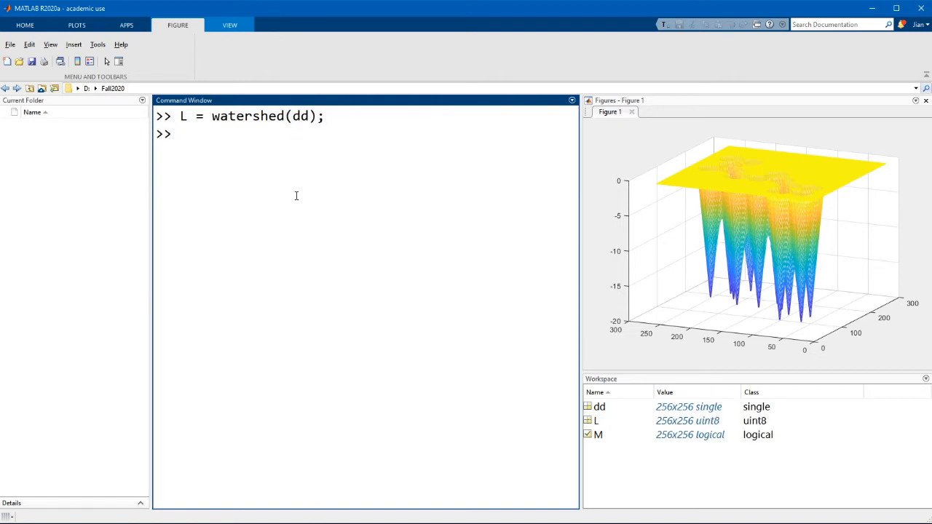
left_click(596, 421)
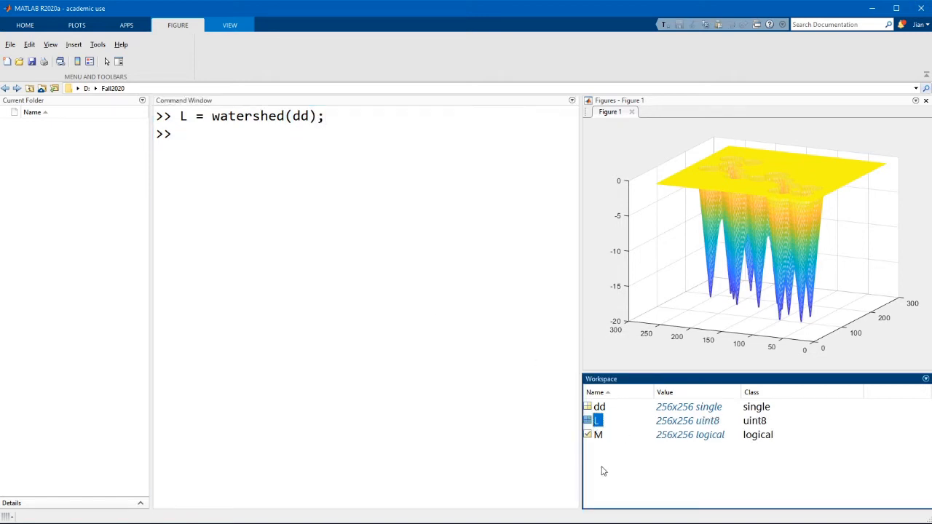
left_click(455, 358)
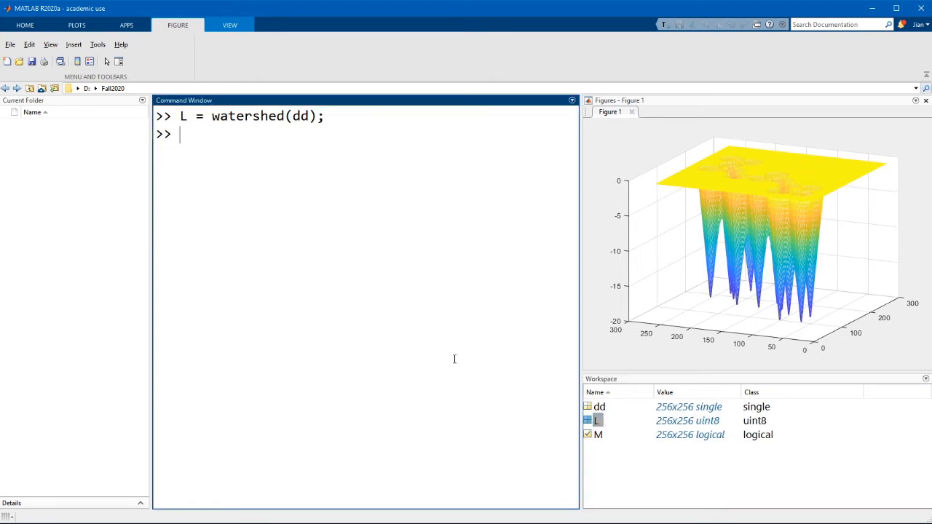
Step: Show the label matrix L as a scaled greyscale image with imshow(L, [])
type("imshow(L, [")
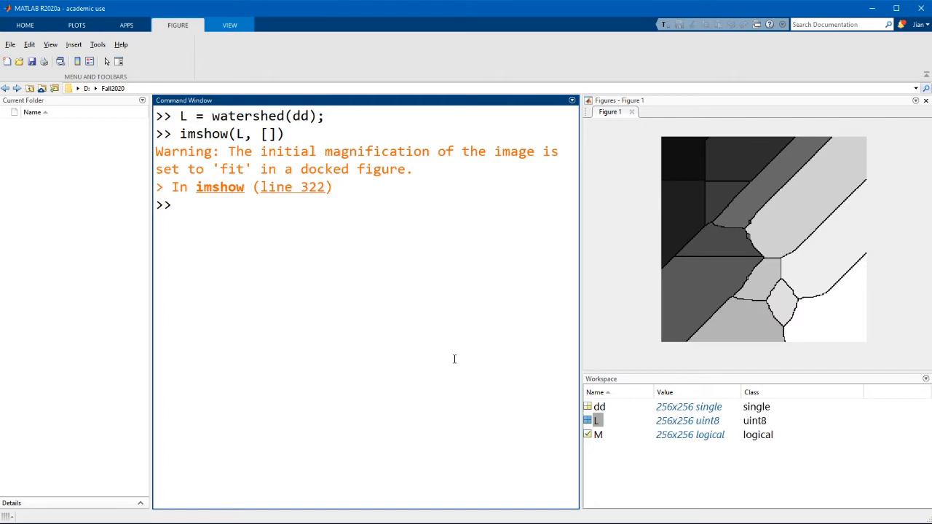
mouse_move(603, 174)
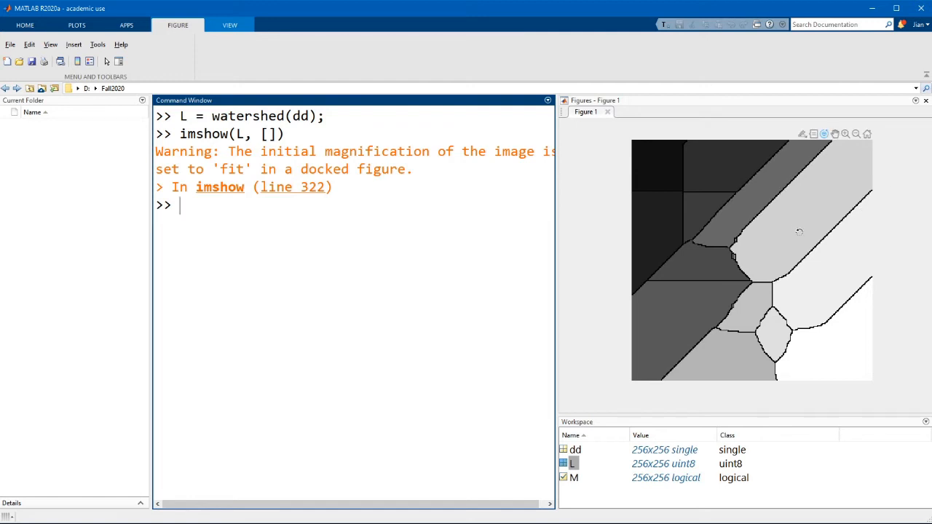
mouse_move(817, 144)
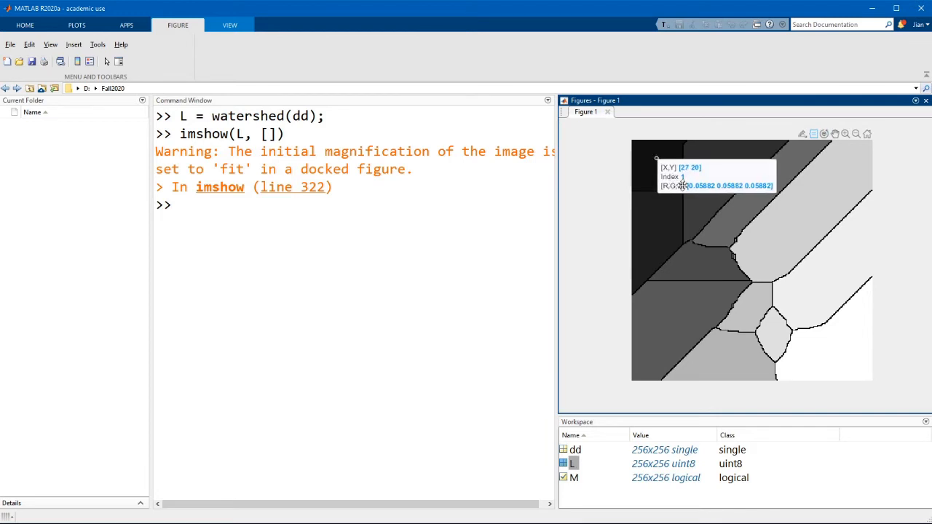
mouse_move(646, 155)
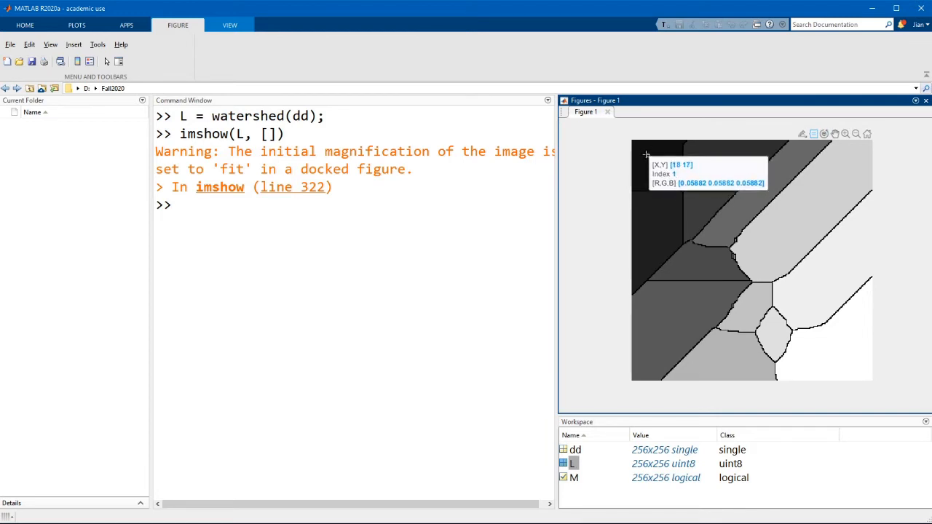
mouse_move(673, 181)
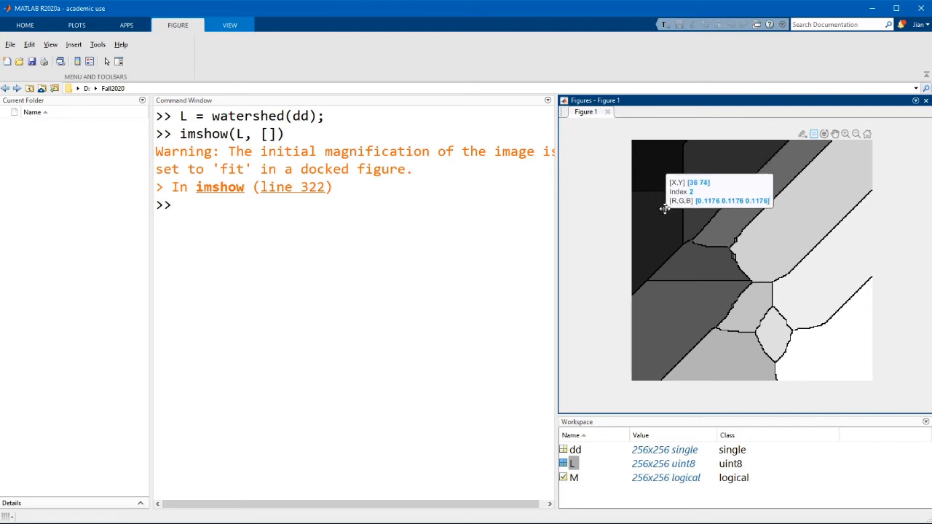
mouse_move(696, 210)
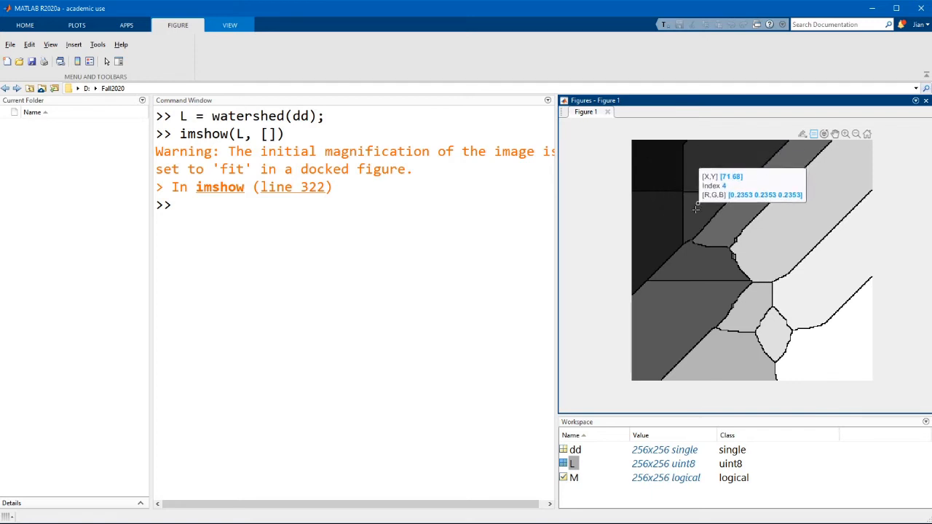
mouse_move(696, 211)
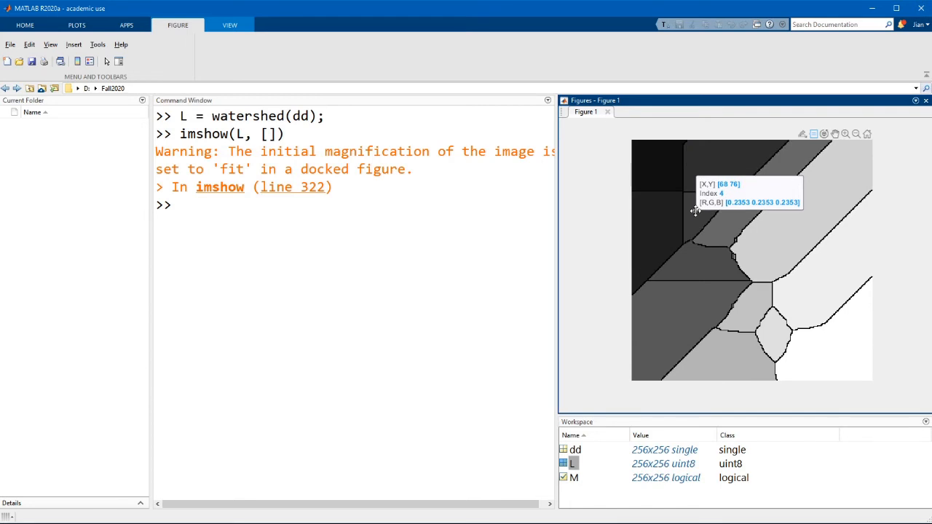
mouse_move(843, 140)
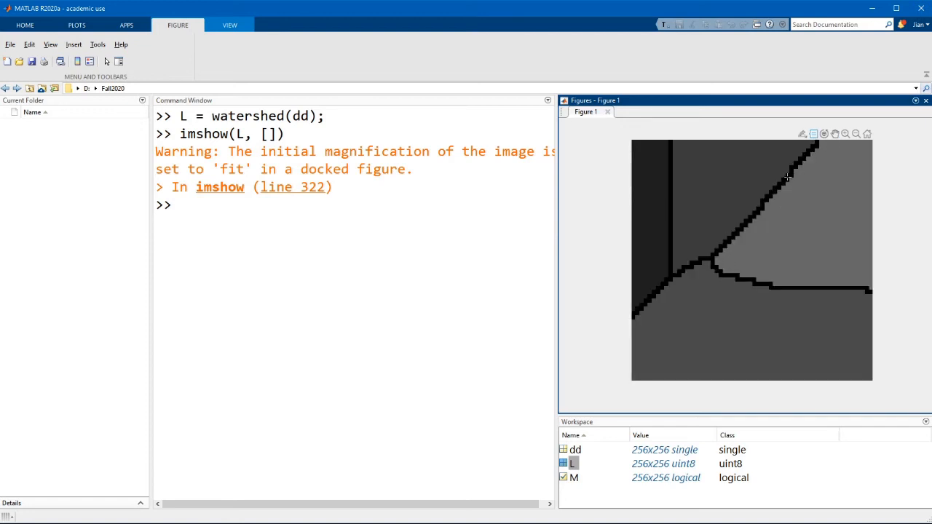
mouse_move(765, 279)
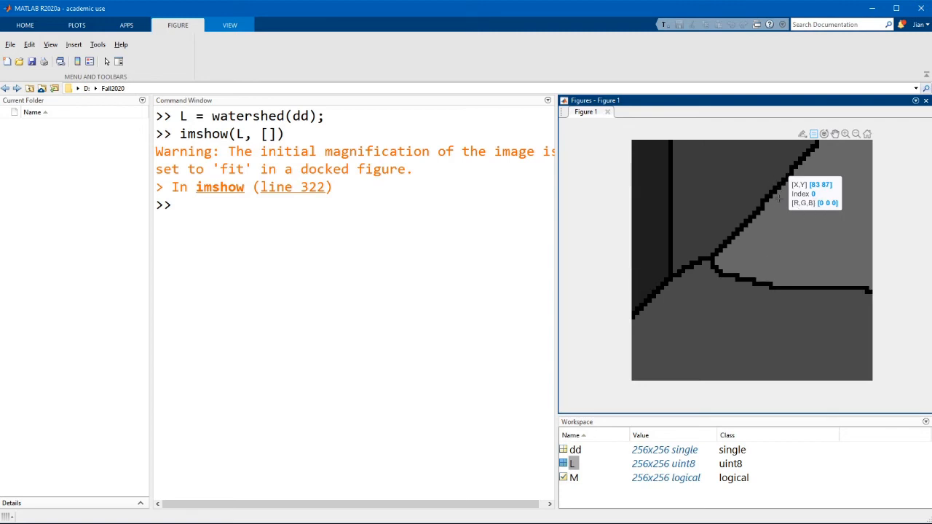
mouse_move(713, 259)
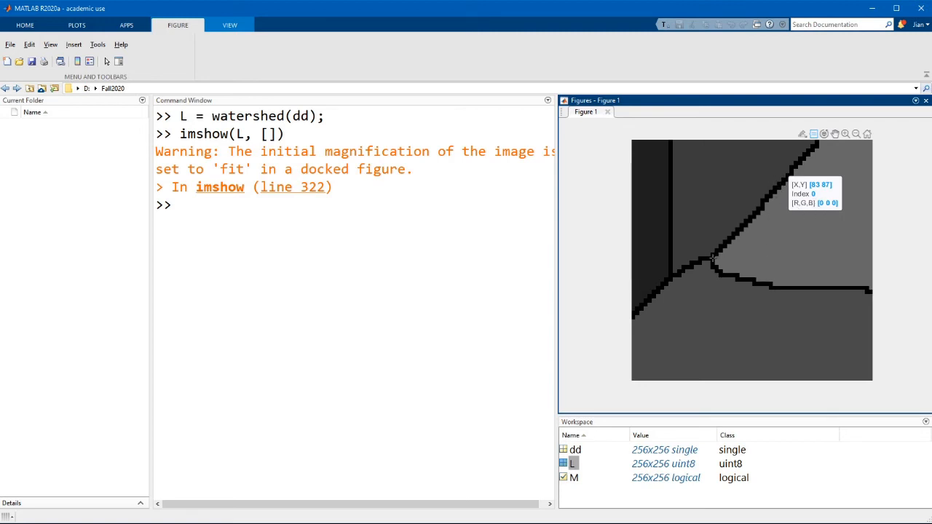
mouse_move(710, 259)
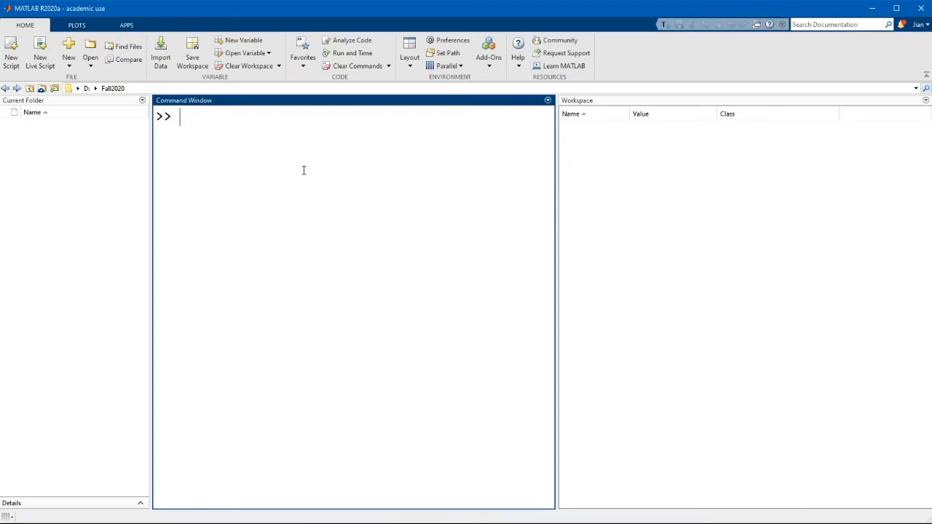
Step: Create the double vector A = [1 2 3 4 5]
type("A")
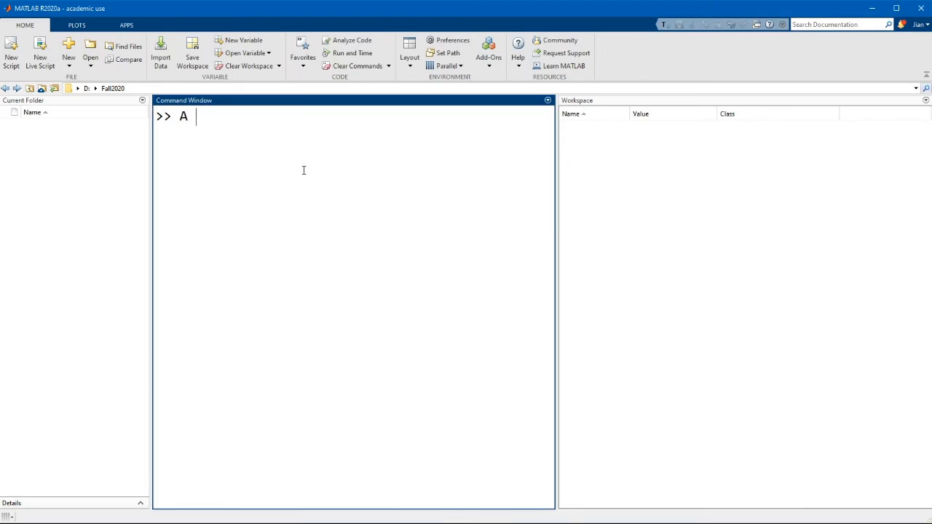
type("= [1 2")
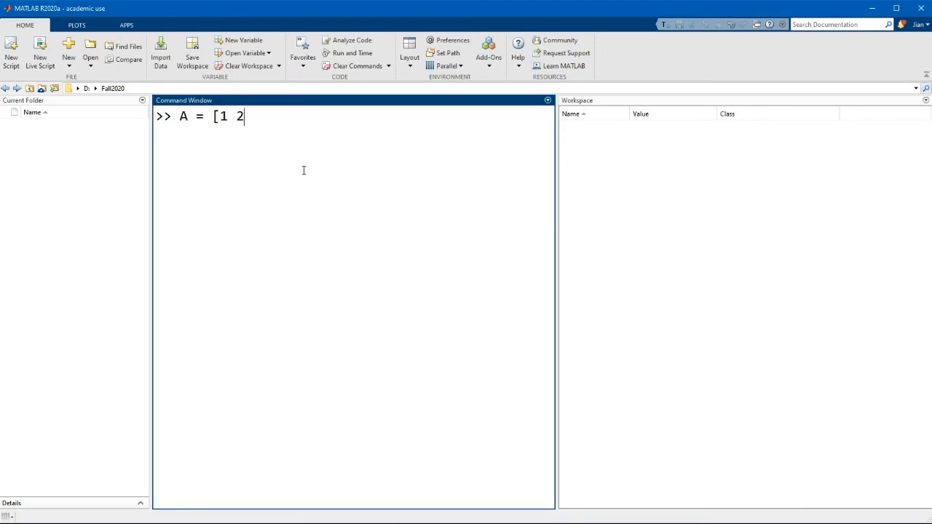
type("3 4 5];")
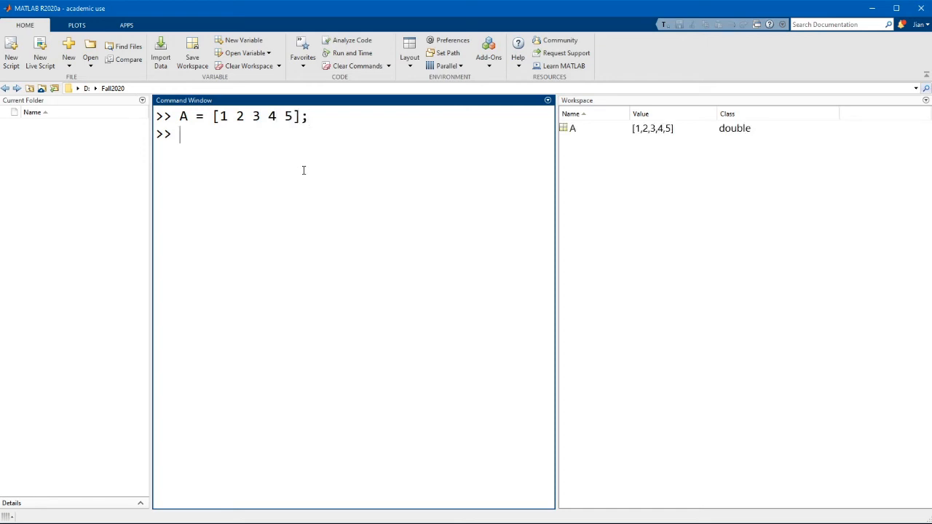
Step: Create the logical vector I = [false true true false false]
type("I =")
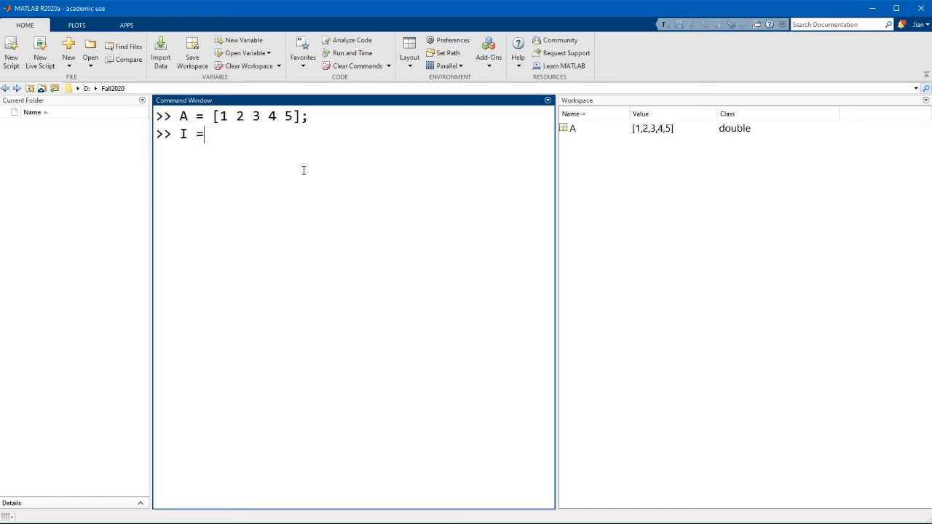
type("[")
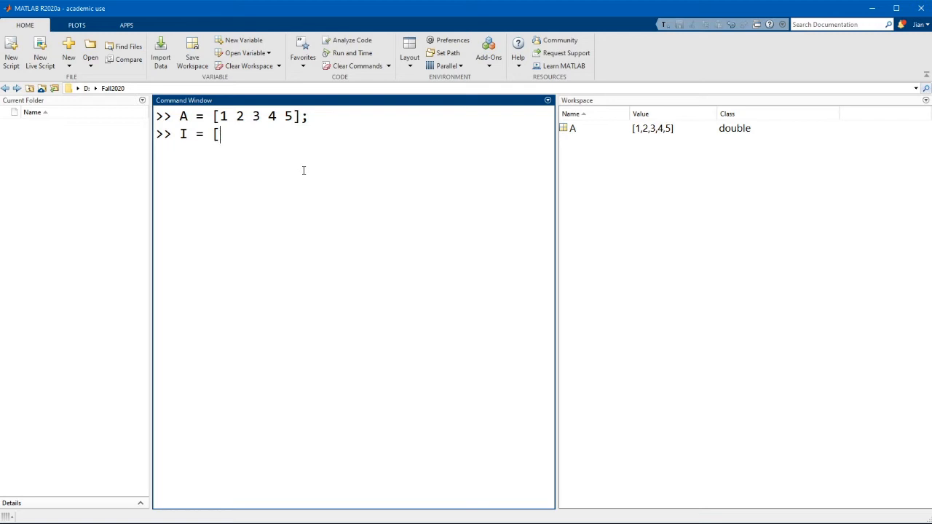
type("f")
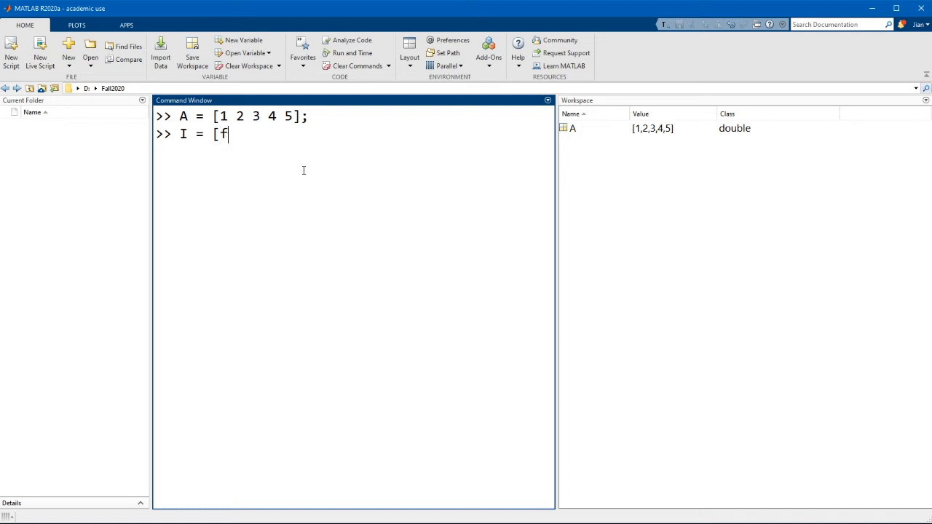
type("alse true true")
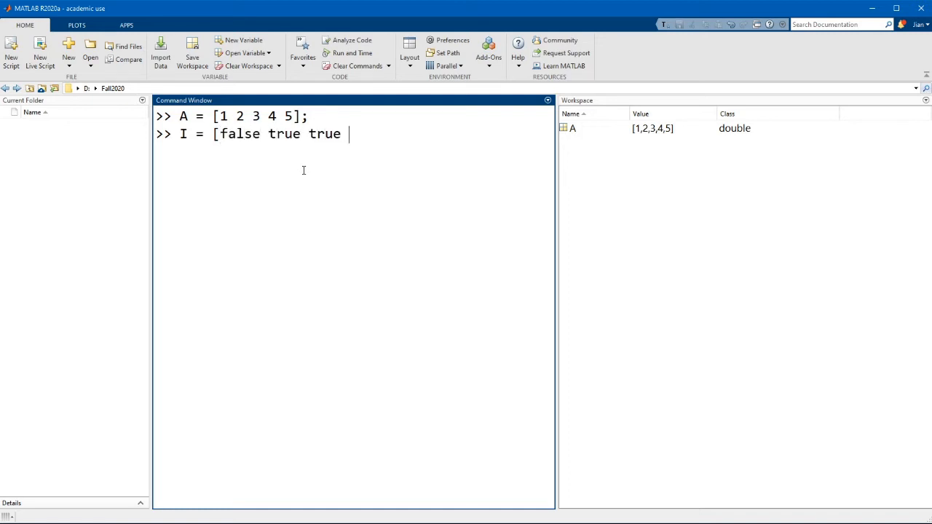
type("false false];")
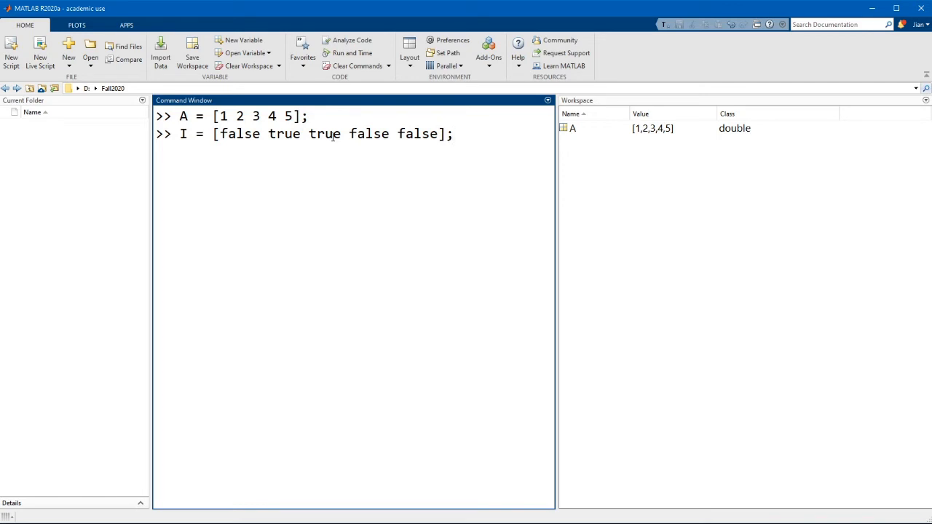
key("enter")
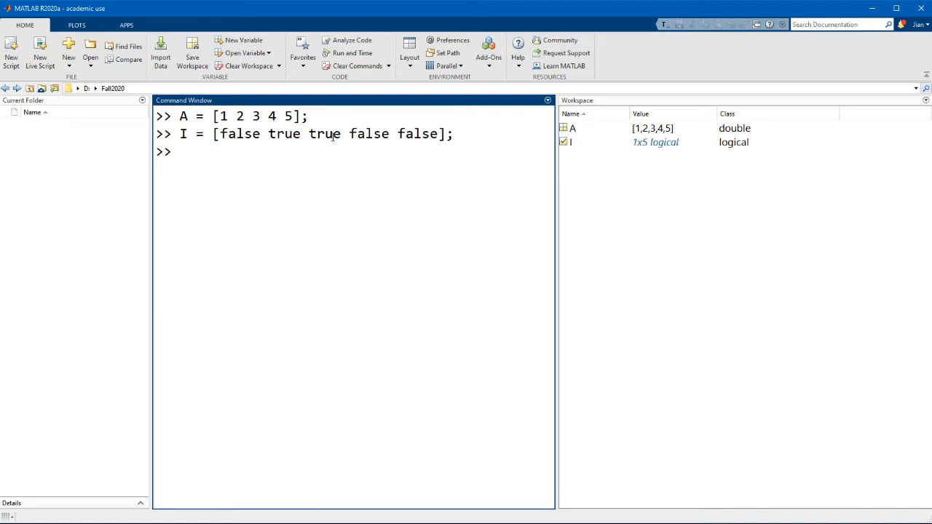
Step: Extract 2 3 with A(I), then set I = A > 3 and extract 4 5 with A(I)
type("A(")
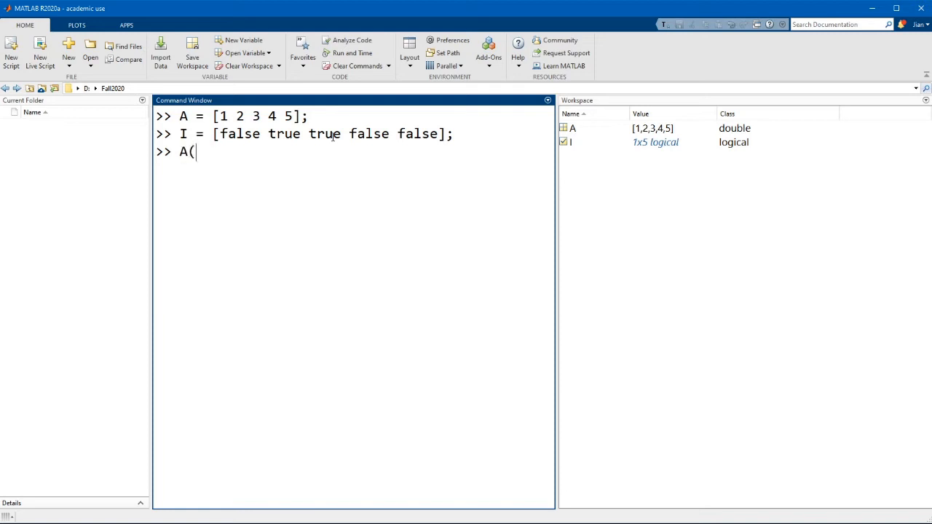
type("I)")
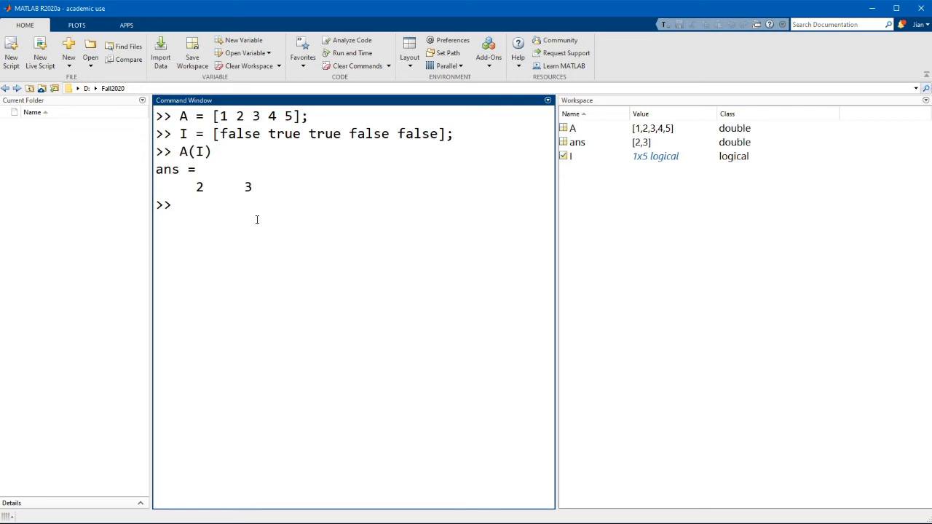
type("I =")
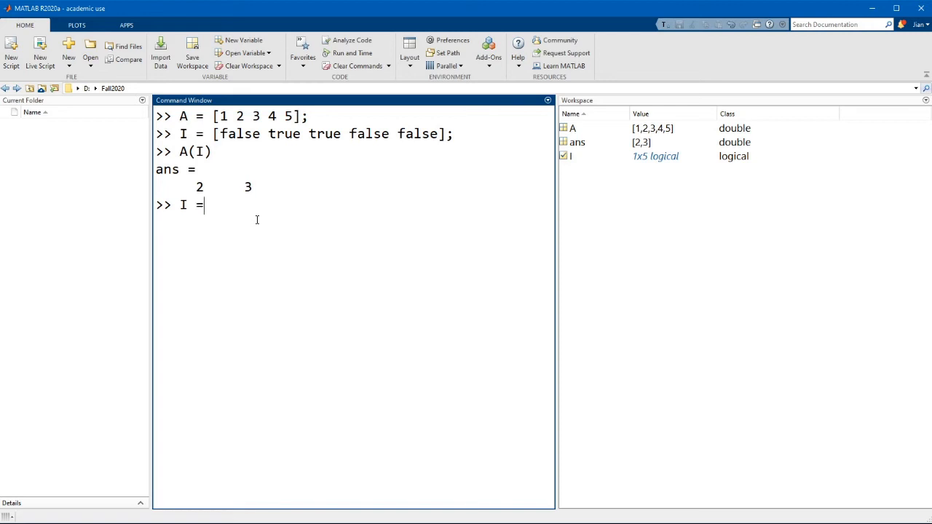
type("A > 3;")
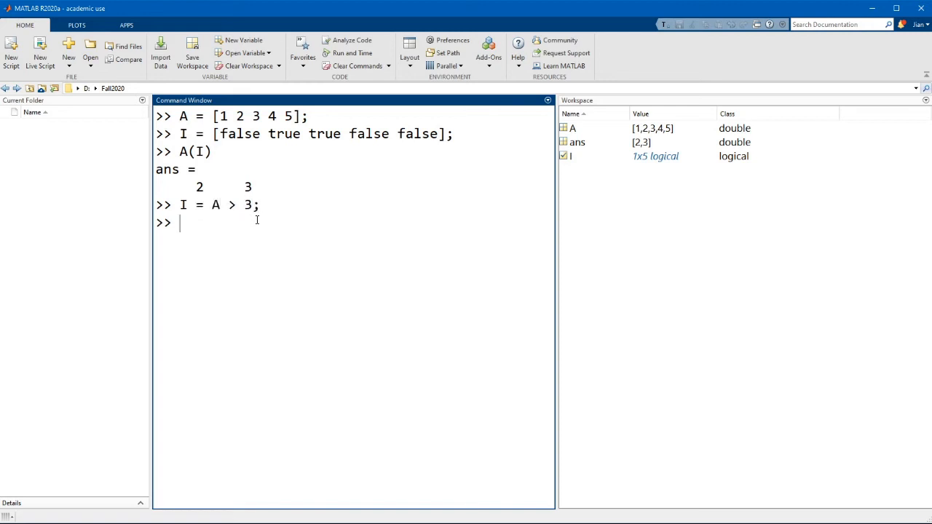
type("A(")
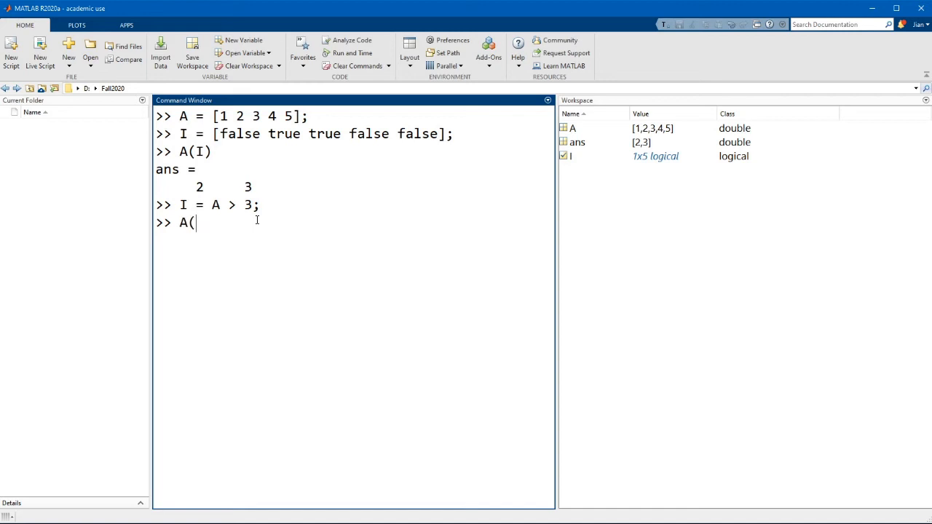
type("I)")
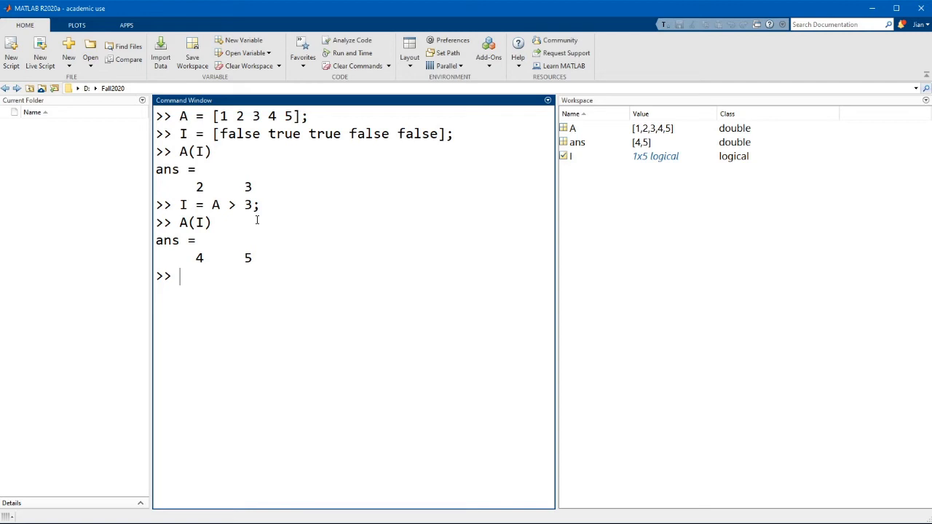
Step: Begin another A(...) indexing command before returning to the watershed variables
type("A")
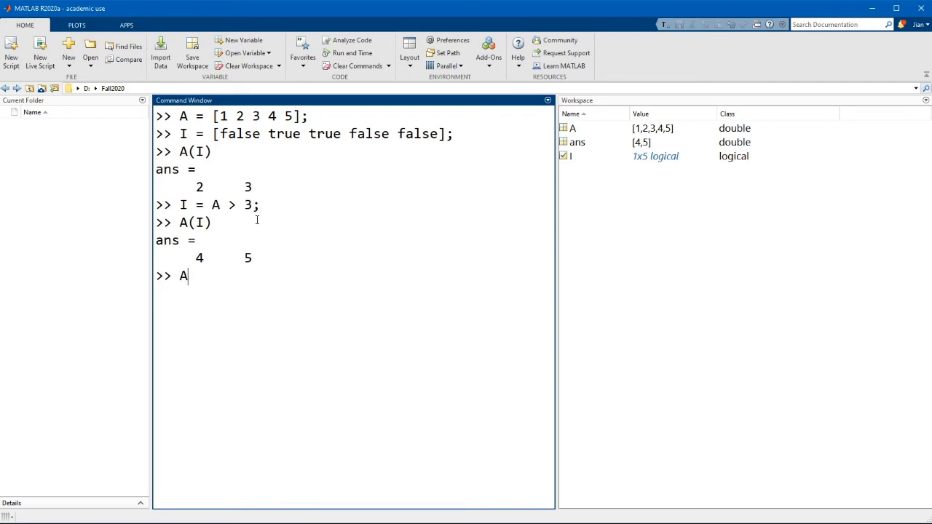
type("(")
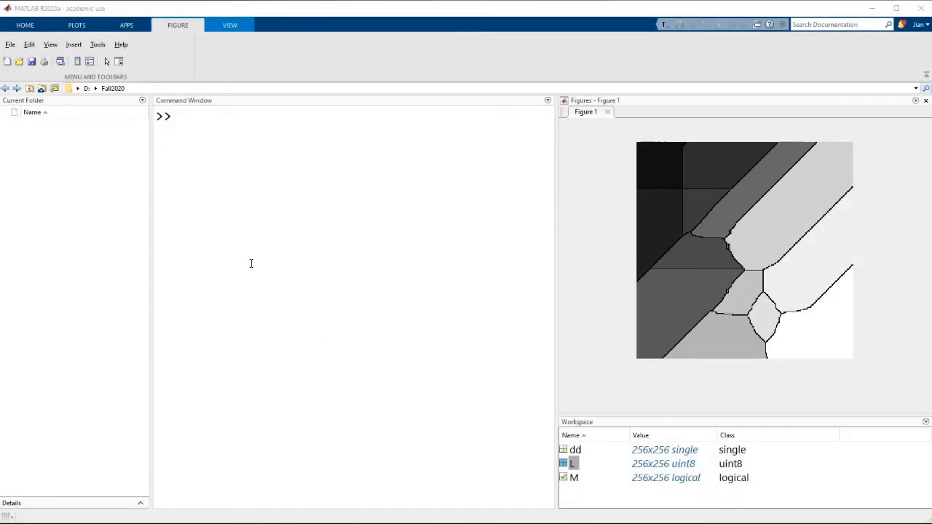
Step: Display the circles mask M with imshow(M) and clear the Command Window with clc
type("imshow(M")
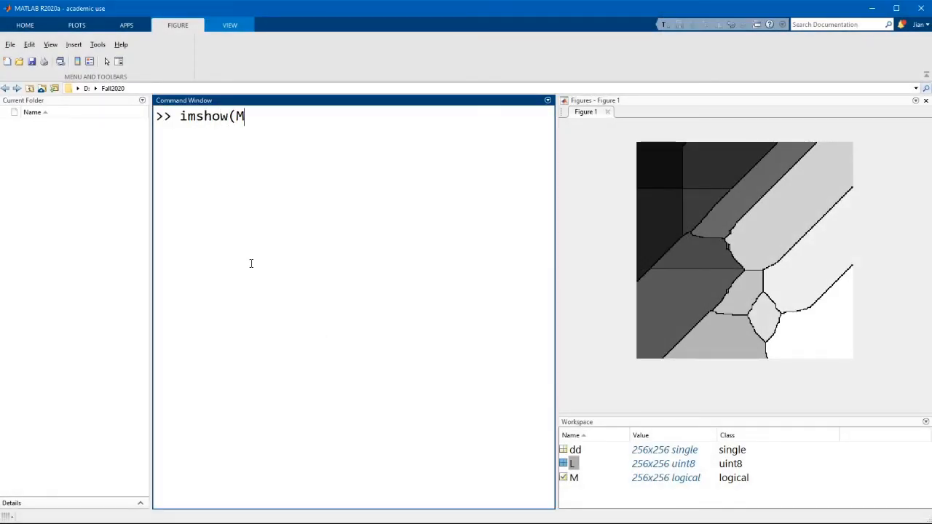
key("enter")
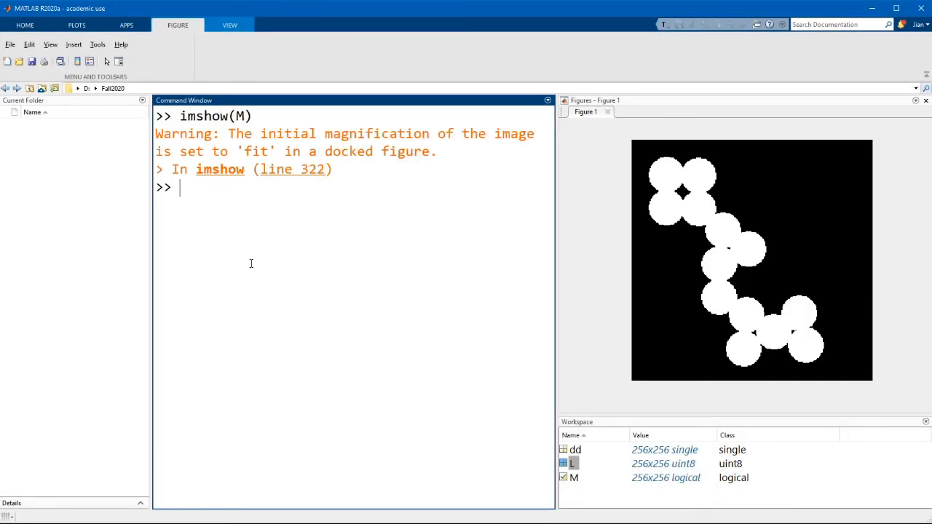
mouse_move(705, 184)
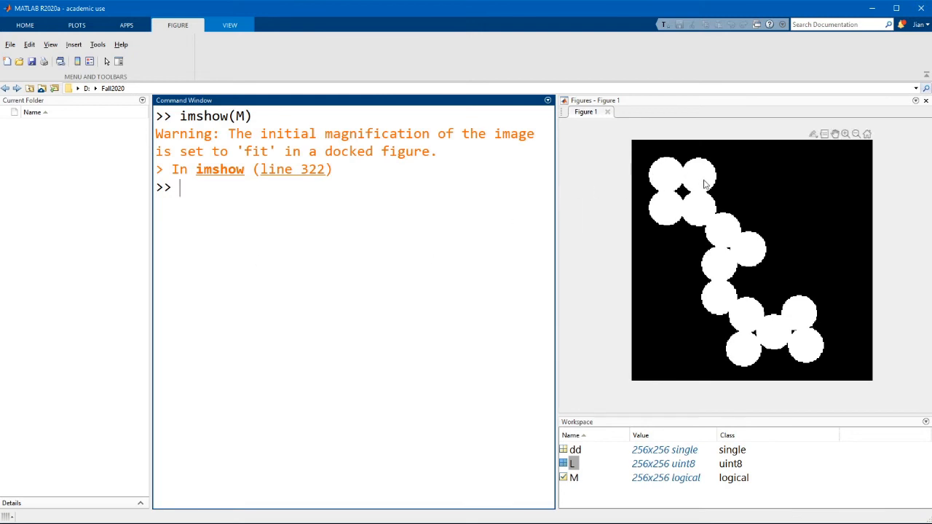
mouse_move(341, 233)
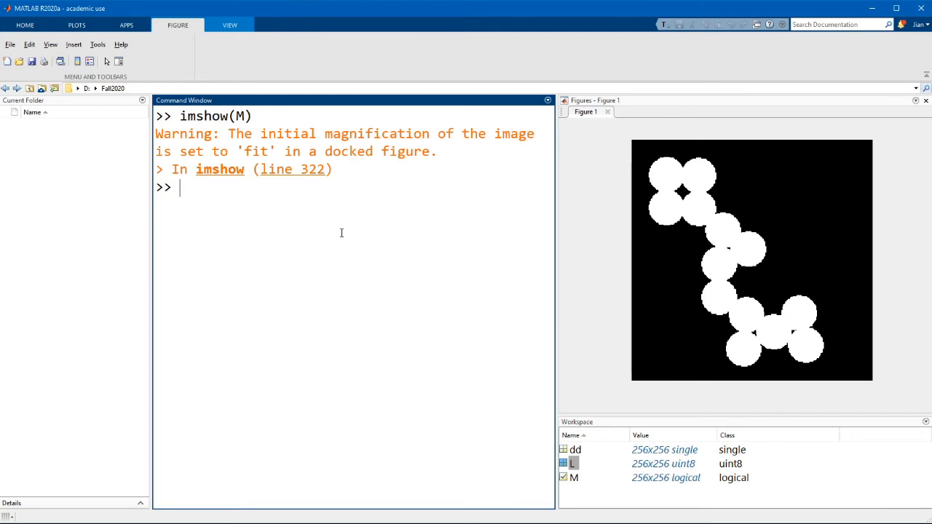
type("clc")
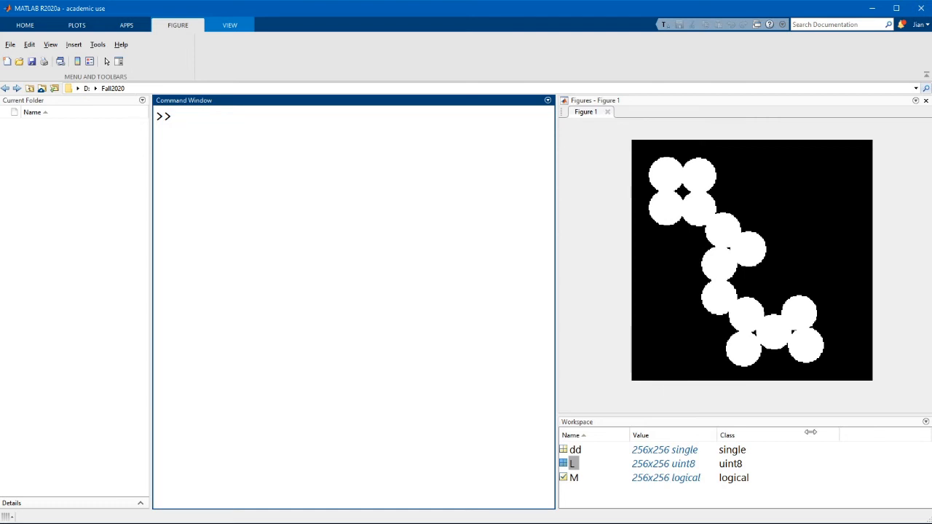
Step: Inspect M, run M(L == 0) = false; to cut ridge pixels, and enter imshow(M)
double_click(574, 463)
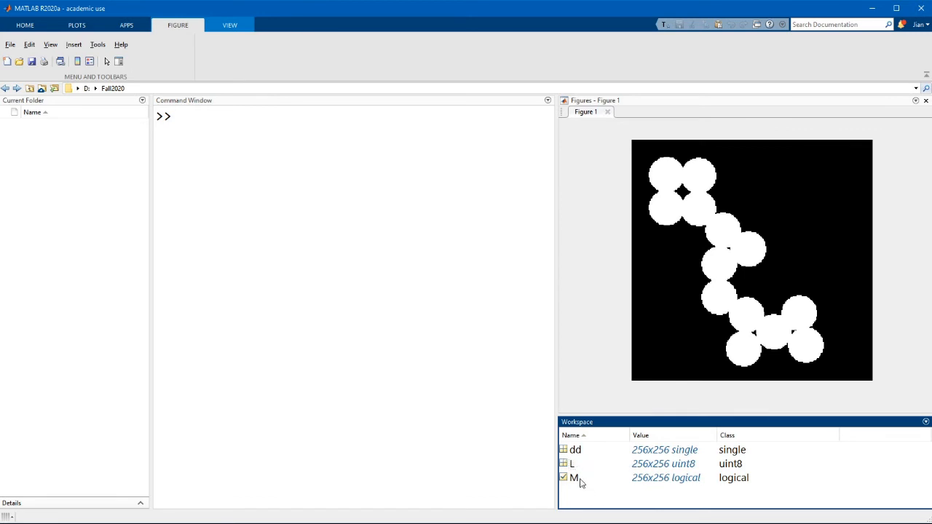
left_click(574, 477)
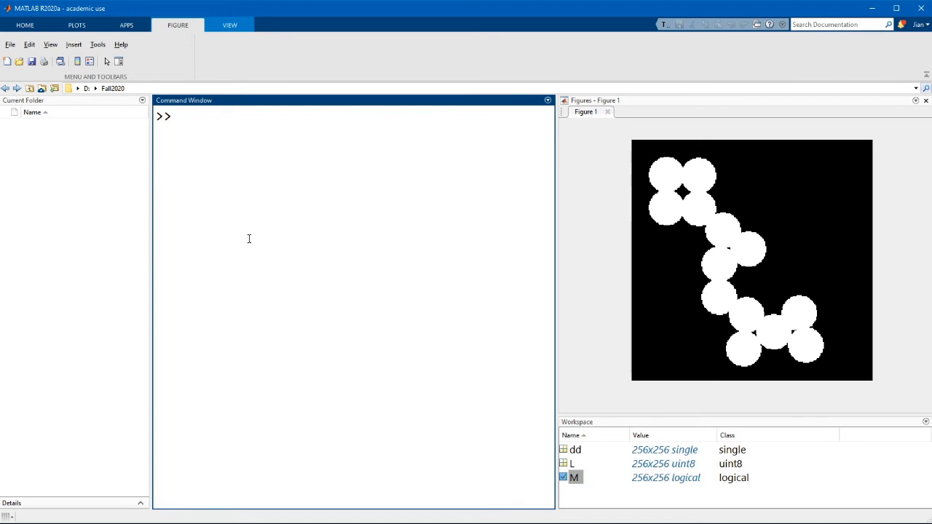
type("M(")
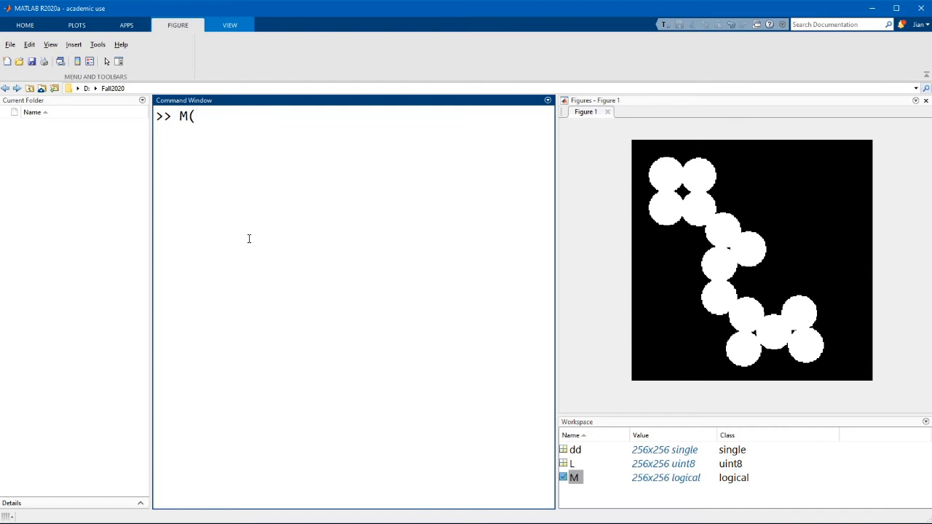
type("L ==")
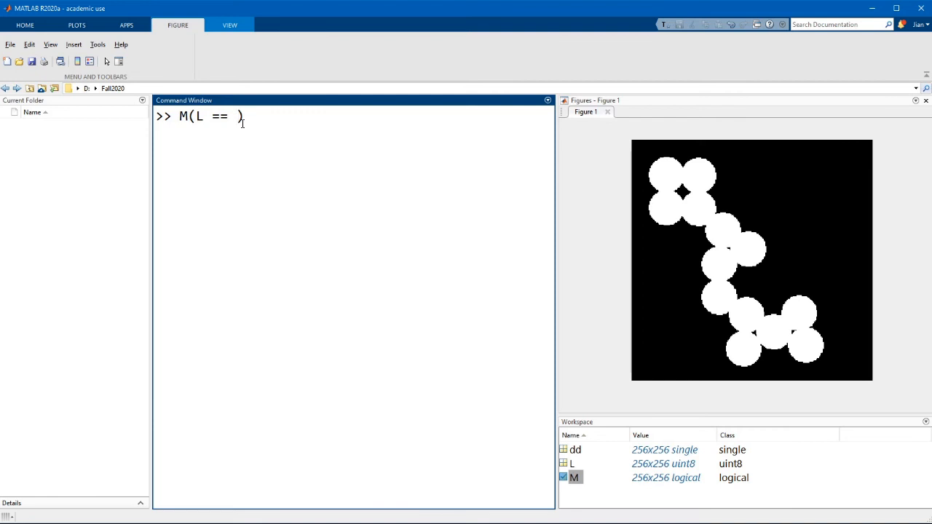
type("0")
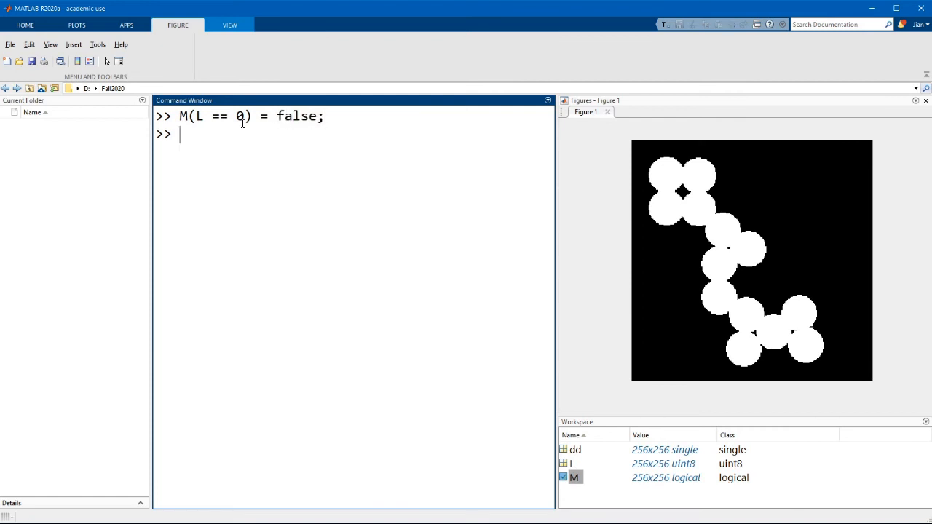
type("imshow")
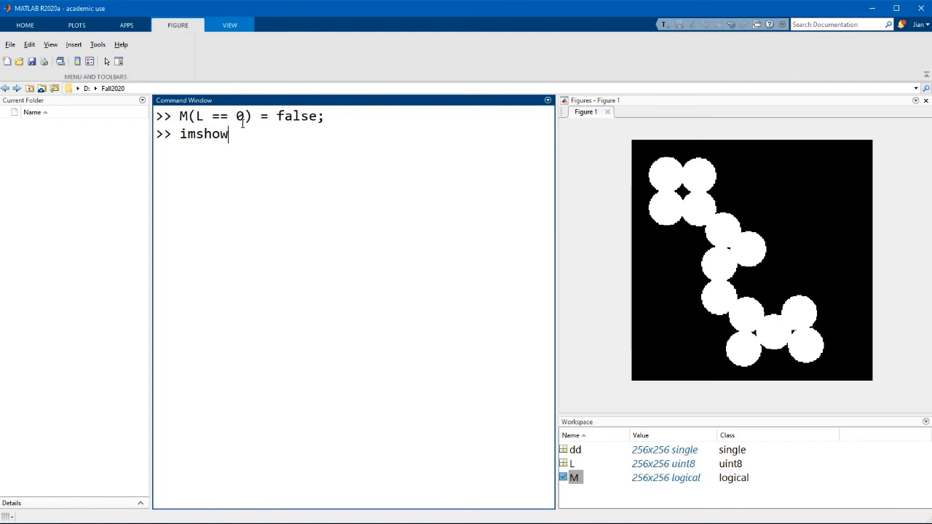
type("(M)")
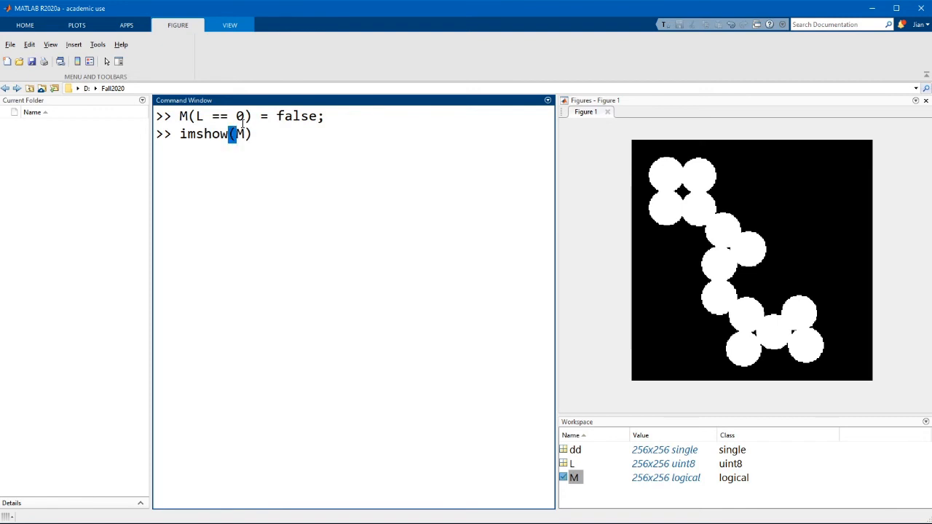
Step: Run imshow(M) to show the circles split apart by black watershed ridge lines
key("enter")
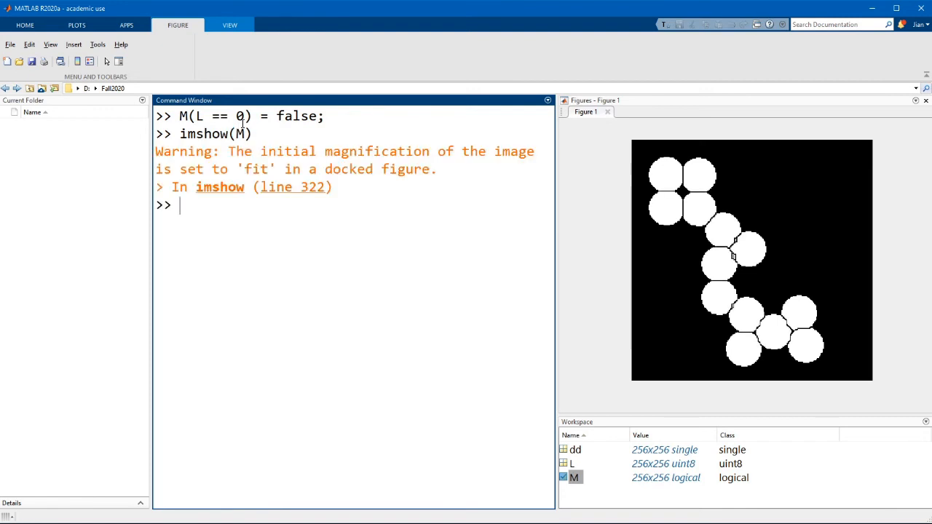
mouse_move(657, 192)
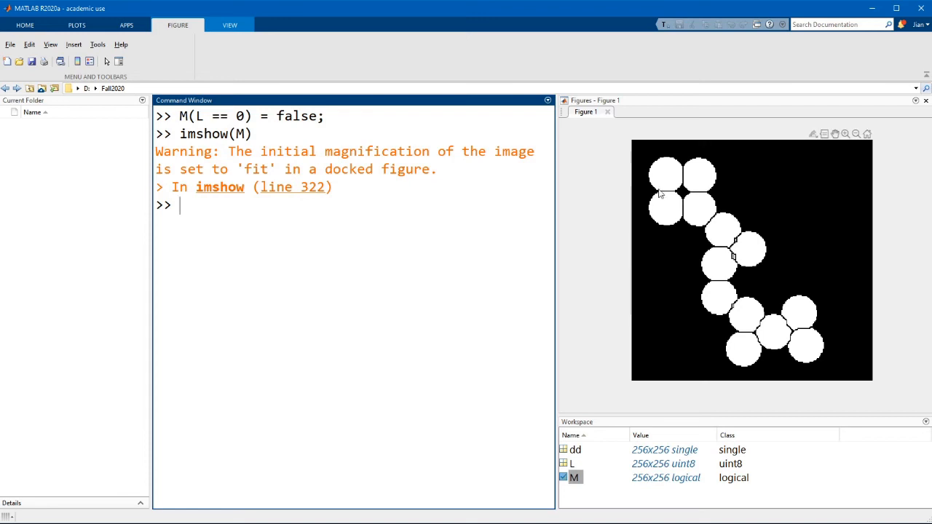
mouse_move(681, 232)
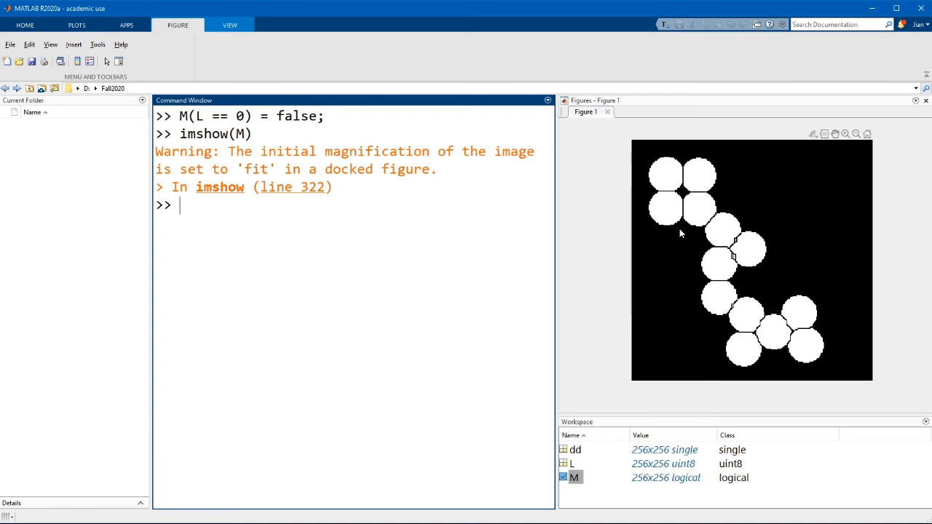
mouse_move(690, 198)
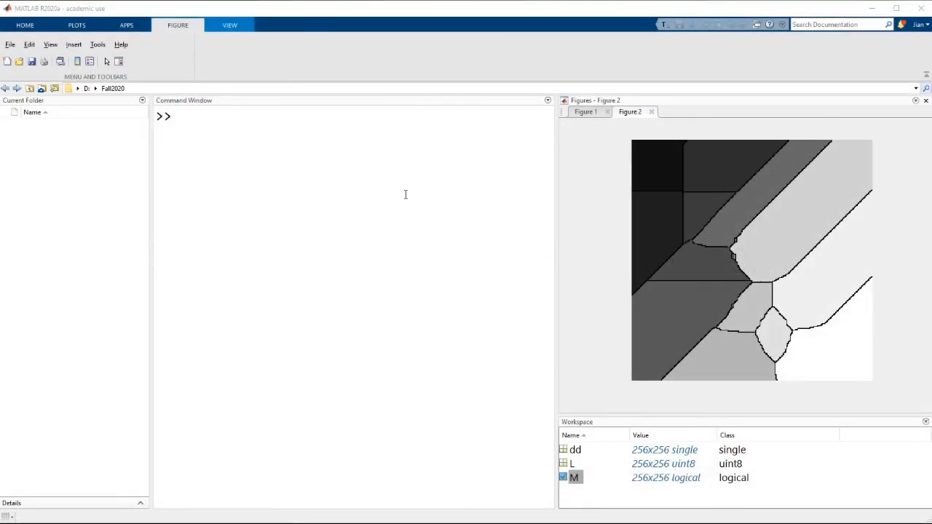
Step: Compute d2 = imhmin(dd, 2) to suppress shallow minima of height 2
type("d2 = i")
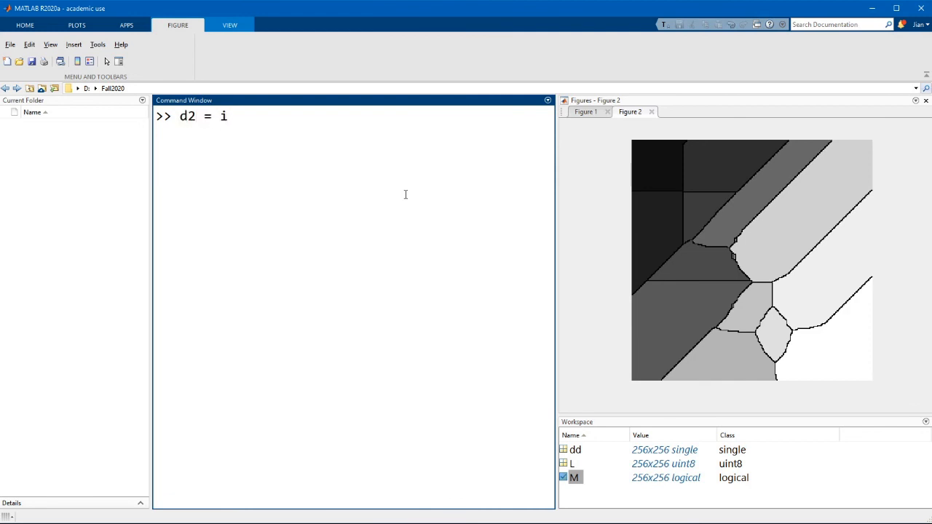
type("mhmin(")
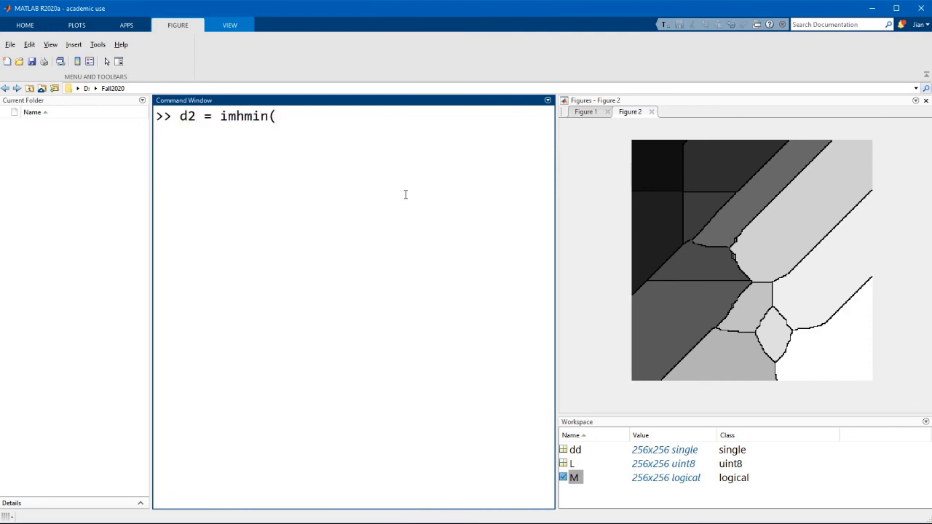
type("dd,")
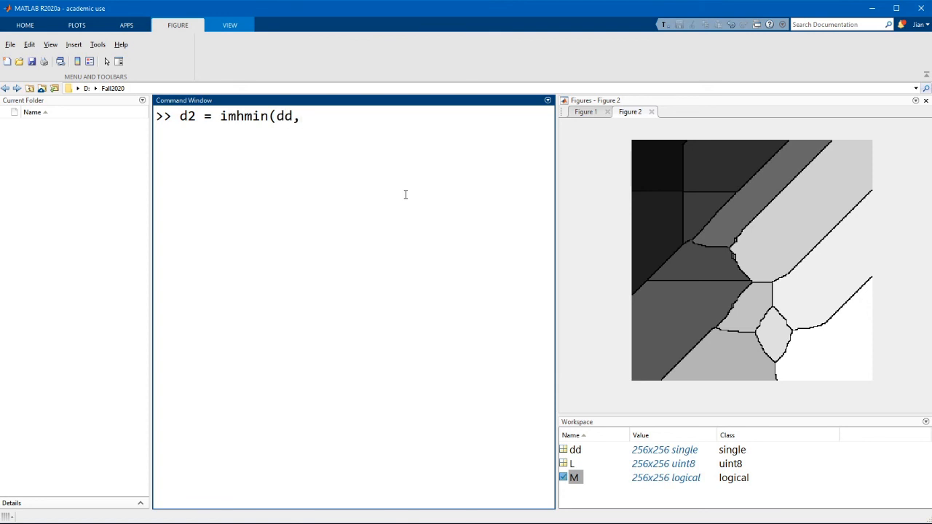
type("2);")
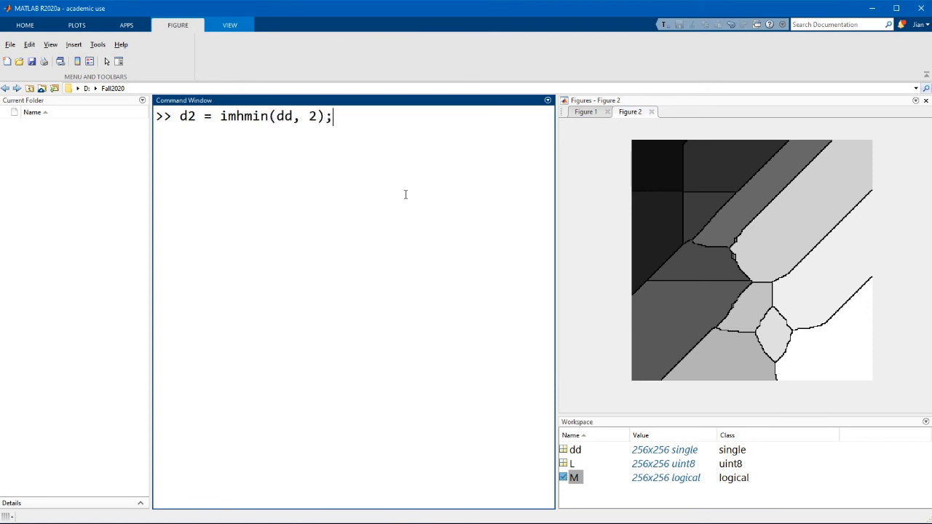
Step: Recompute L = watershed(d2) and enter imshow(L) to view the new labels
type("L")
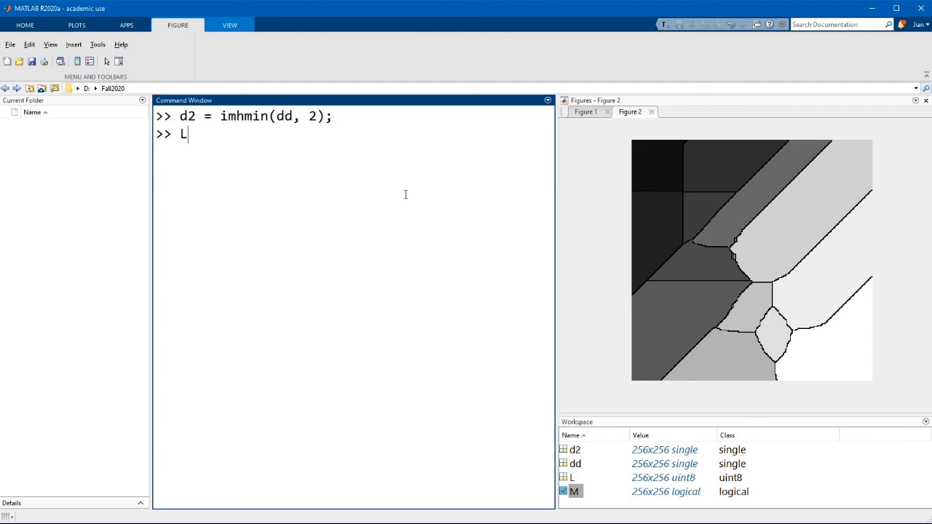
type("= watersh")
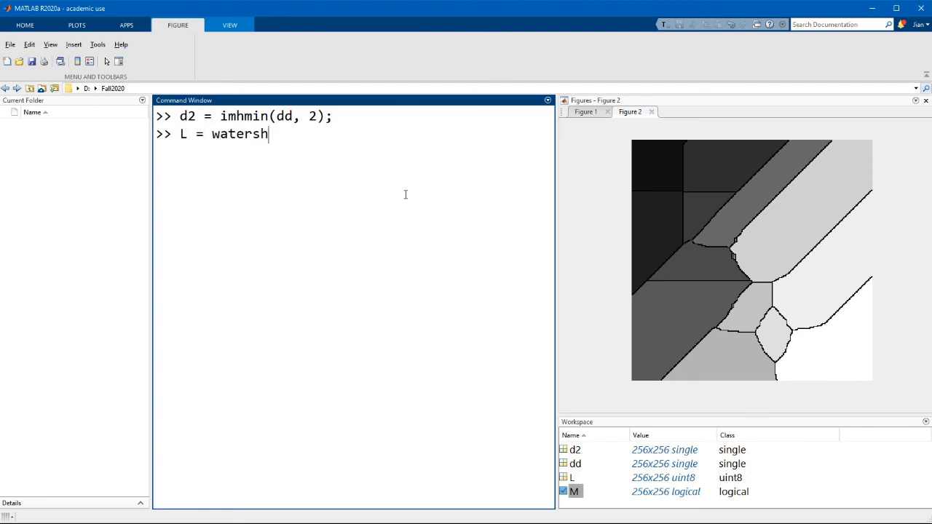
type("ed(d2);")
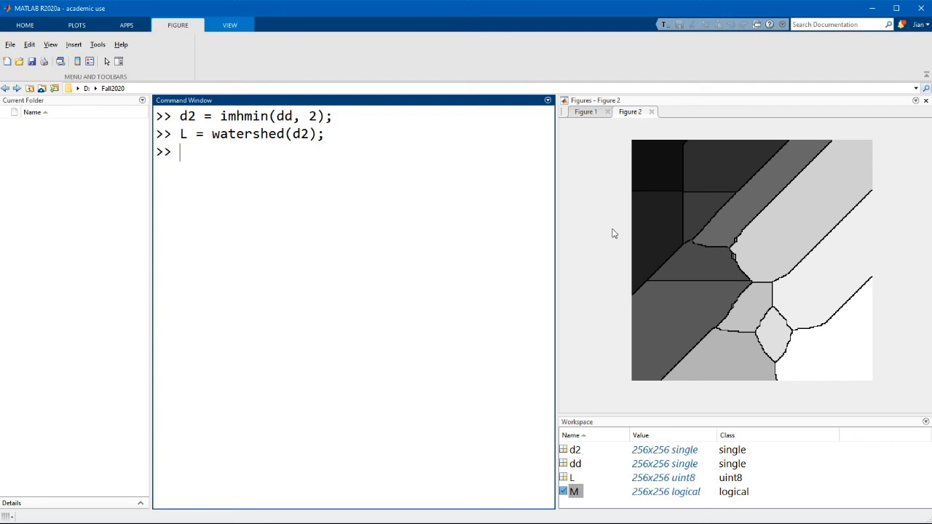
mouse_move(730, 268)
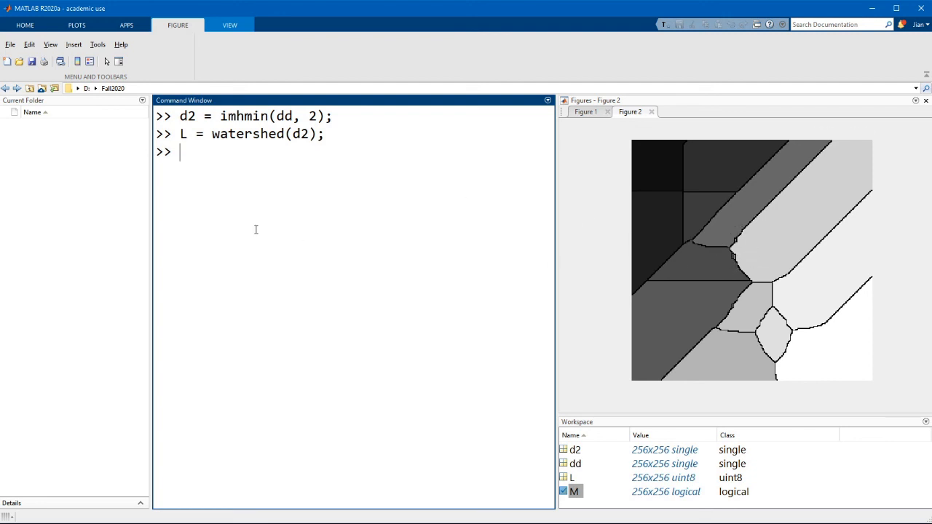
type("imshow(L, [")
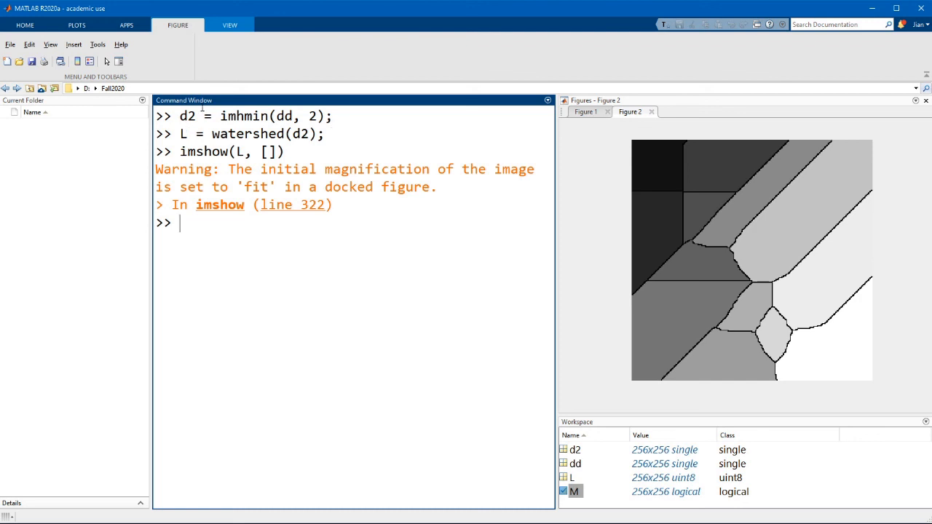
Step: Display the recomputed labels scaled to full range with imshow(L, [])
double_click(245, 117)
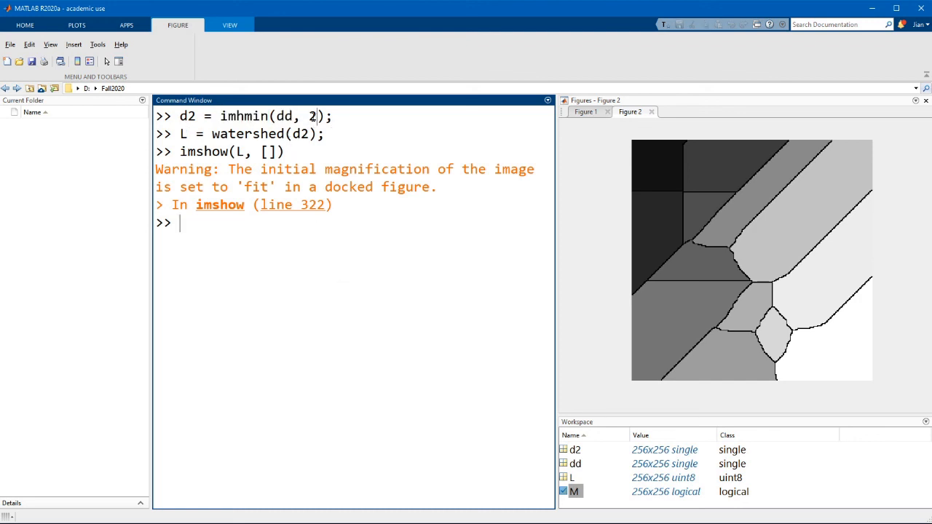
mouse_move(746, 248)
type("M =")
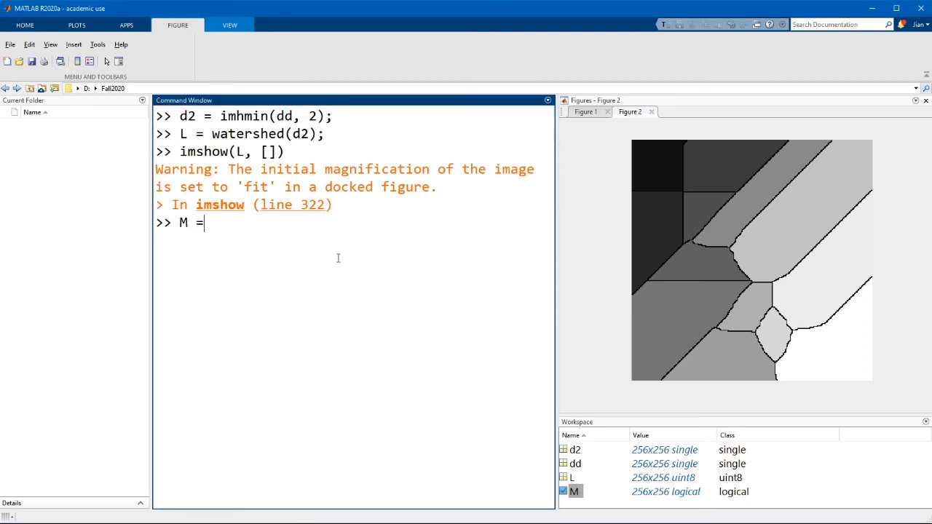
Step: Reload M from circles.png with imread, completing the file name
type("imread('cur")
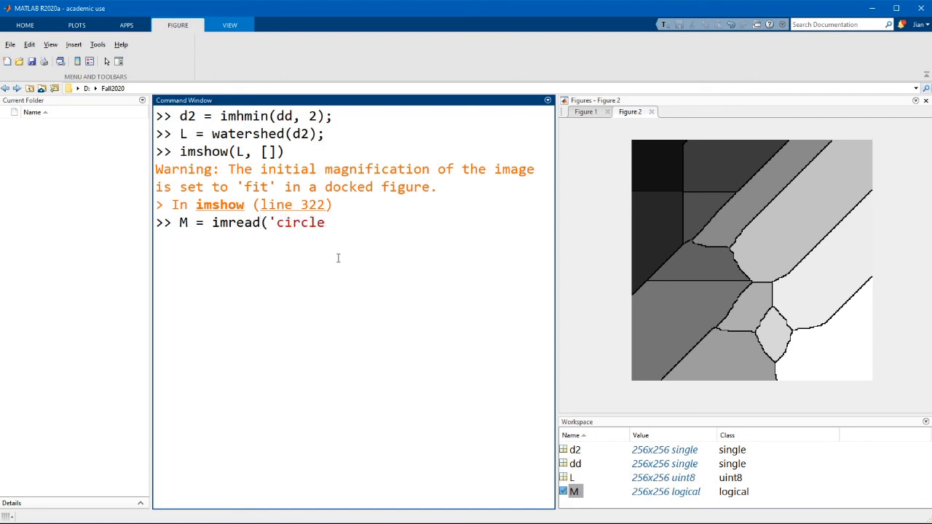
key("enter")
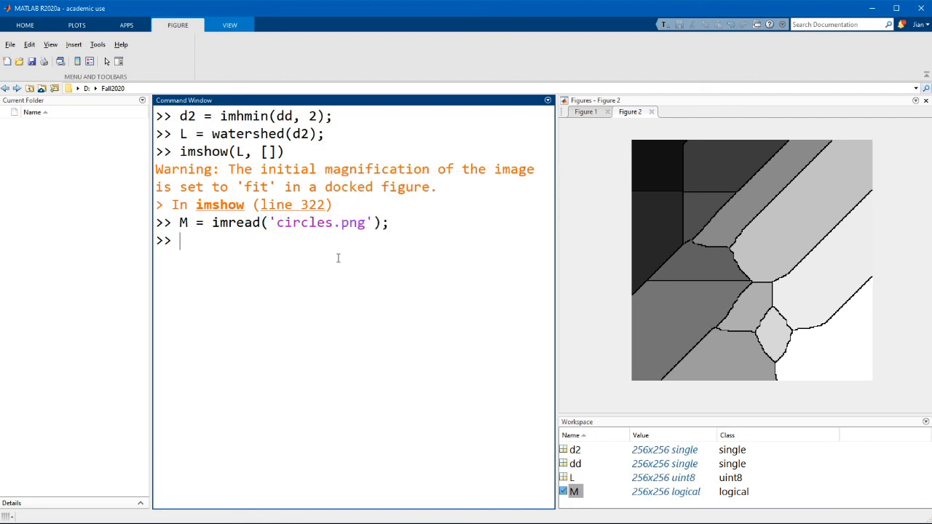
Step: Zero M on the new ridge lines with M(L == 0) = false; and display the split mask
type("M(")
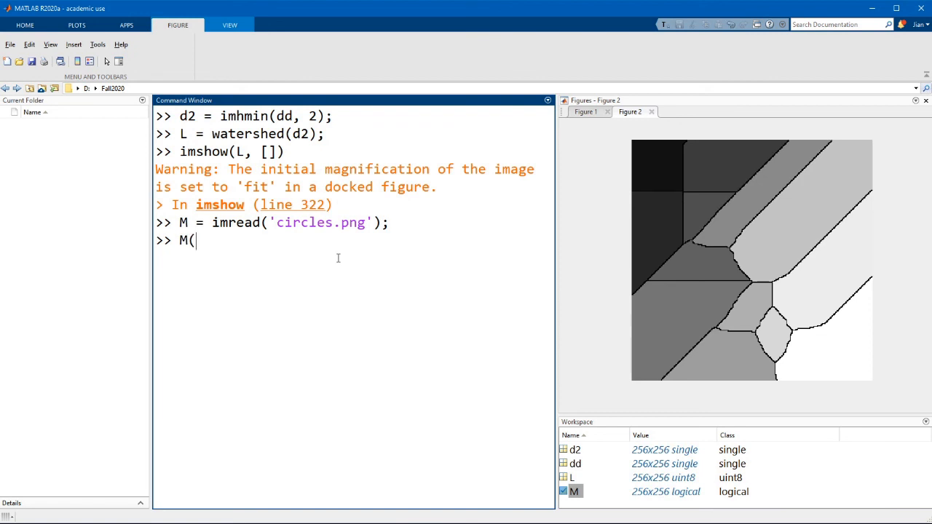
type("L =")
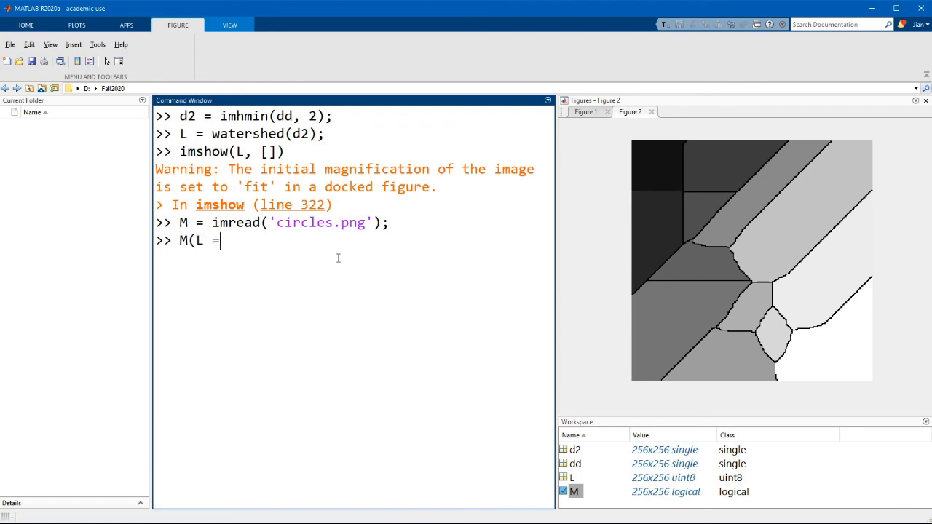
type("== 0) =")
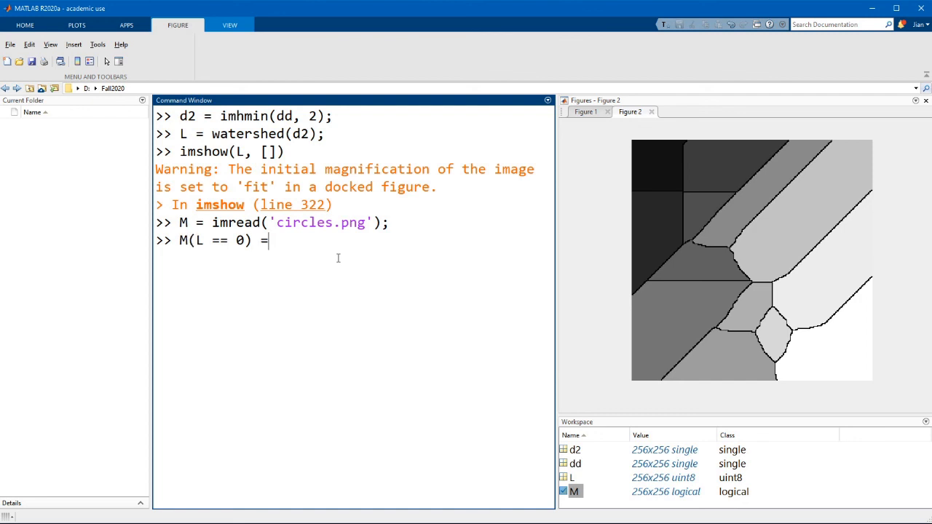
type("false;")
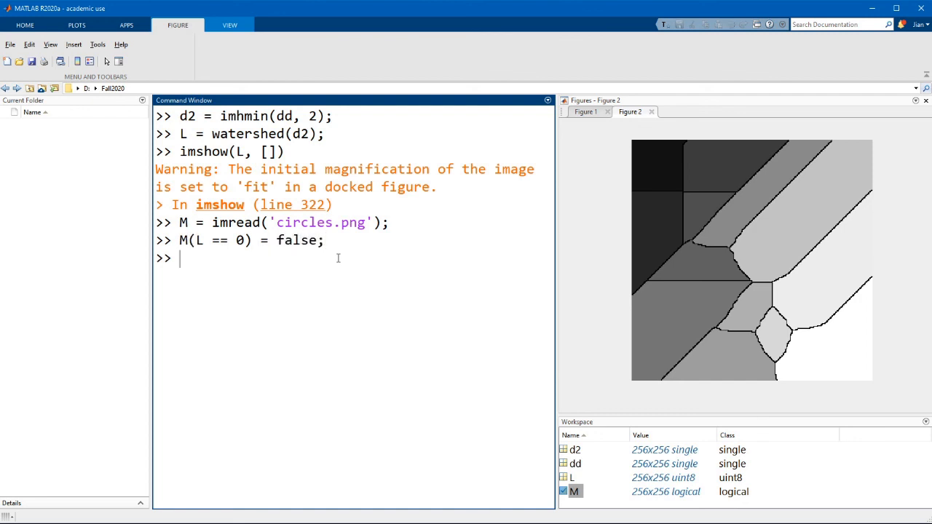
type("imshow(M")
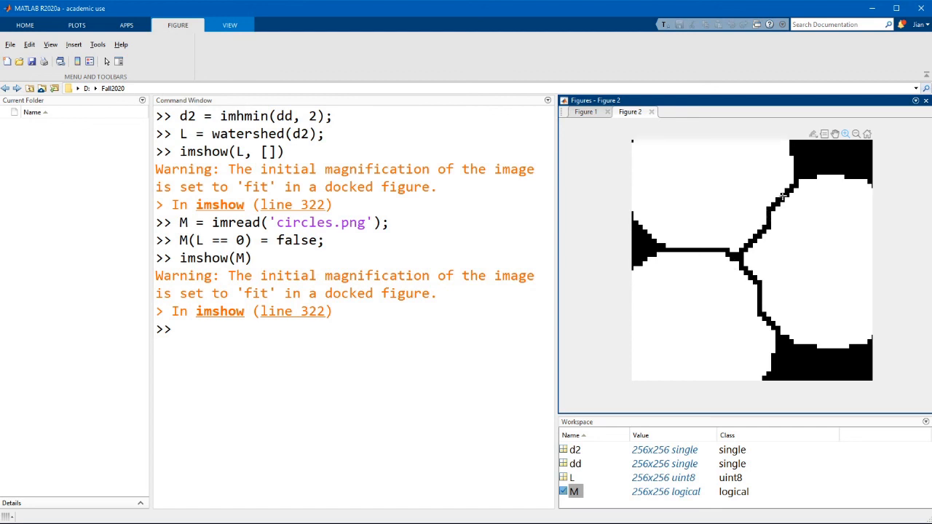
mouse_move(789, 308)
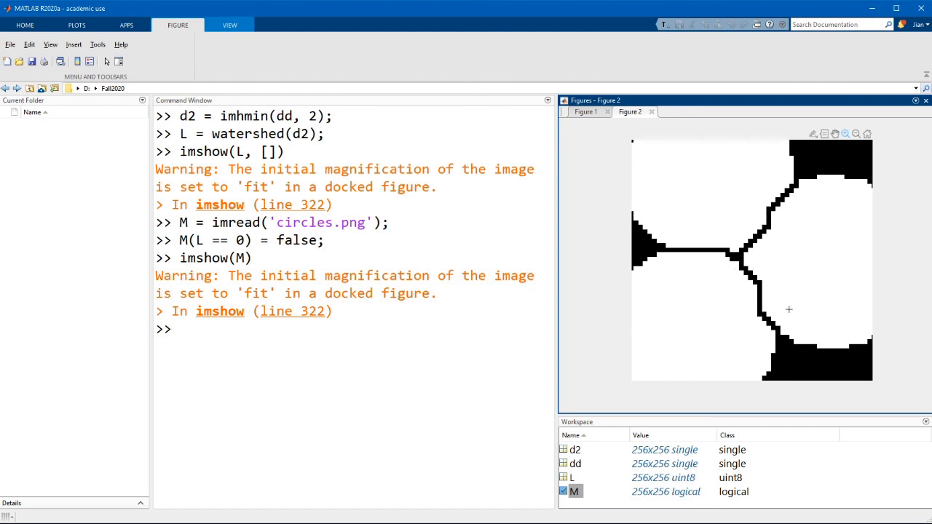